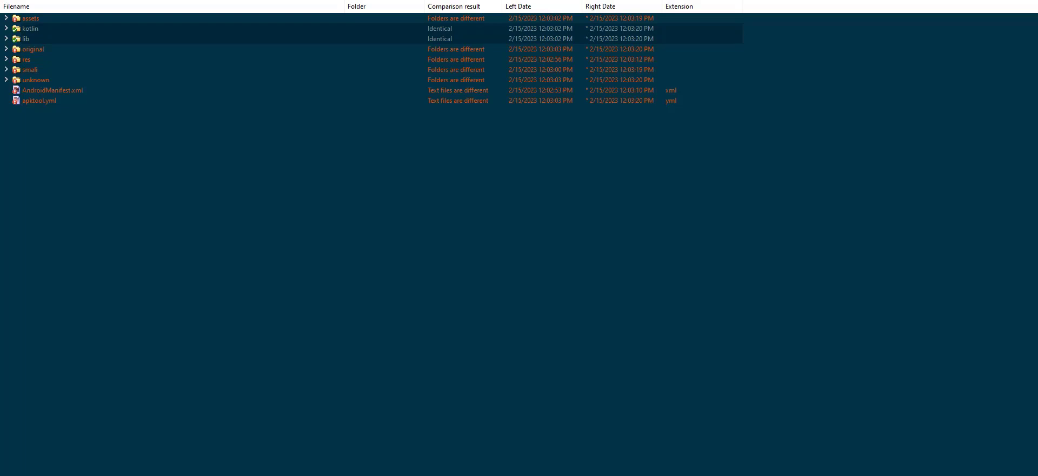
mouse_move(3, 369)
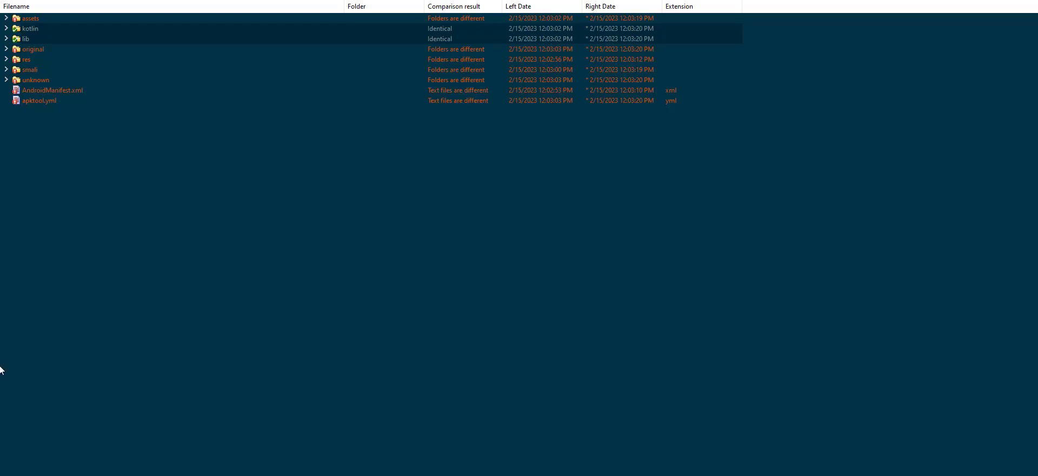
mouse_move(169, 333)
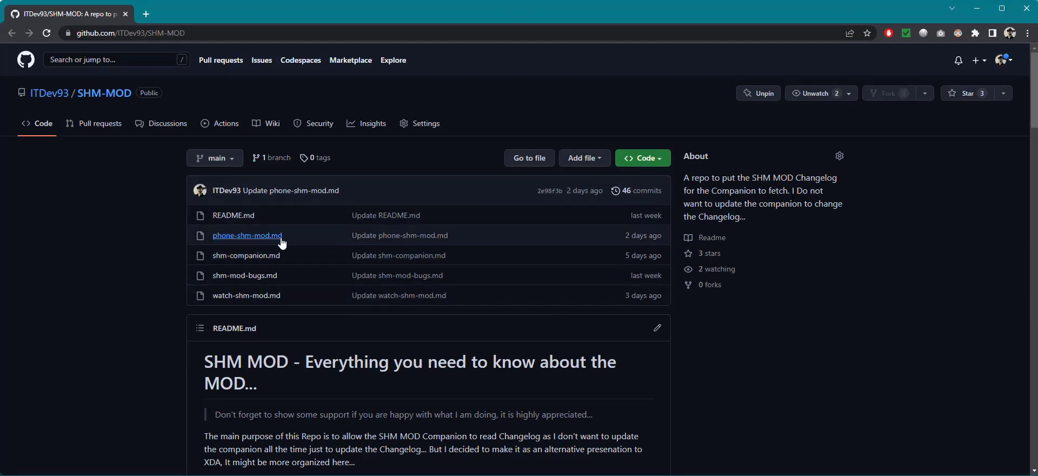
mouse_move(247, 235)
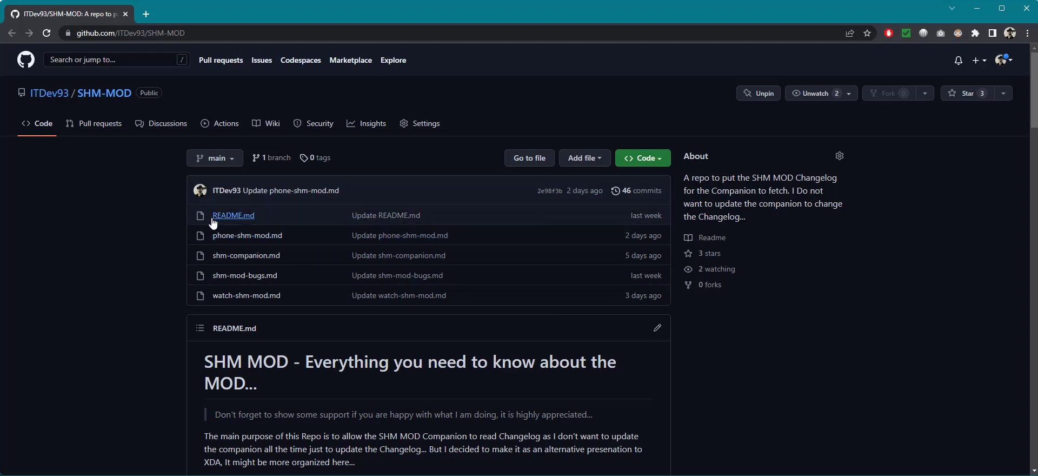
mouse_move(245, 255)
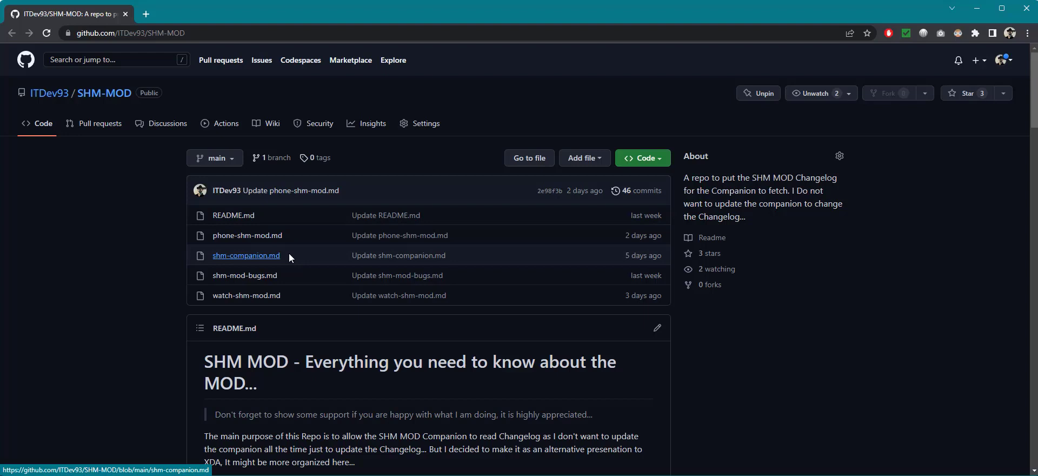
mouse_move(247, 295)
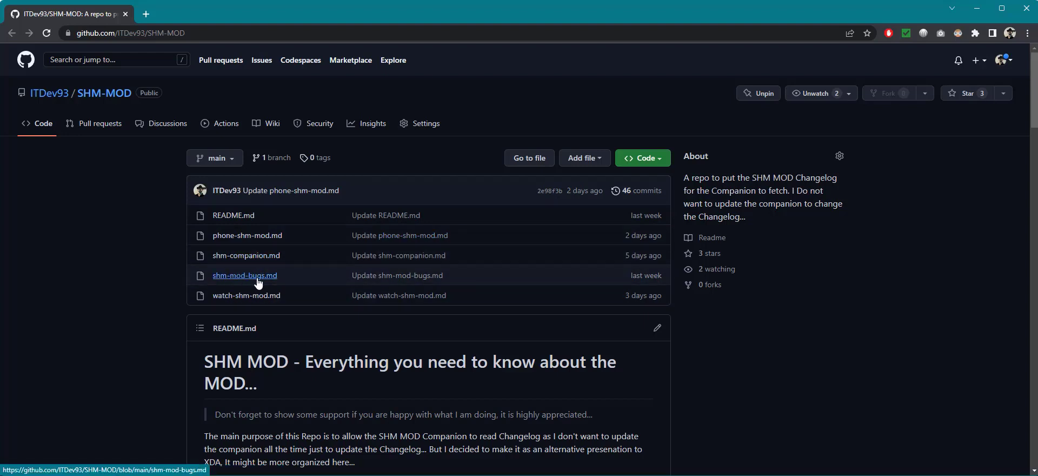
mouse_move(306, 244)
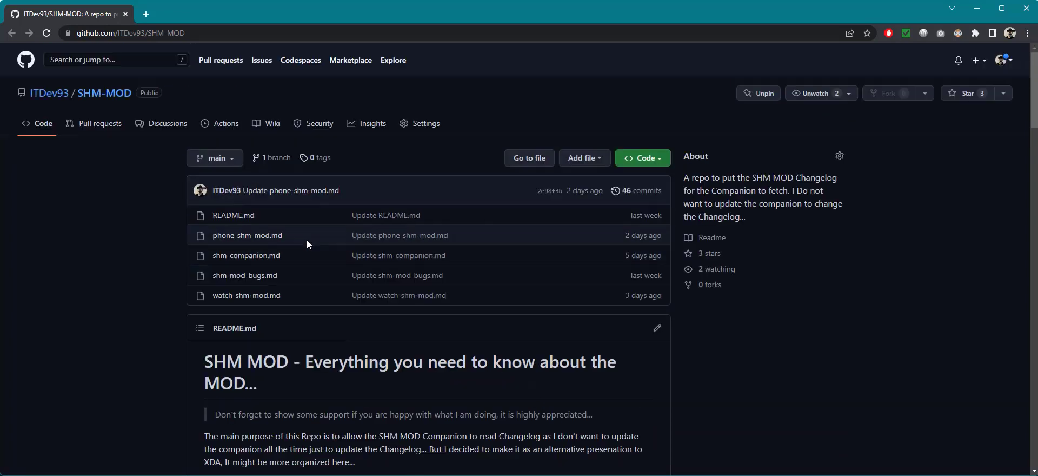
Scroll to the README and highlight the 'SHM MOD Companion' phrase, then clear the selection
scroll("down", 3)
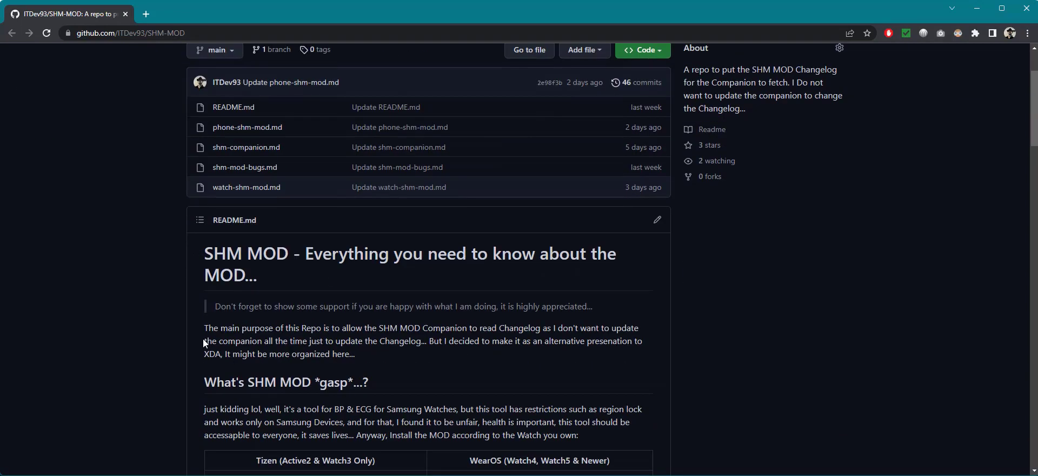
left_click_drag(205, 327, 321, 328)
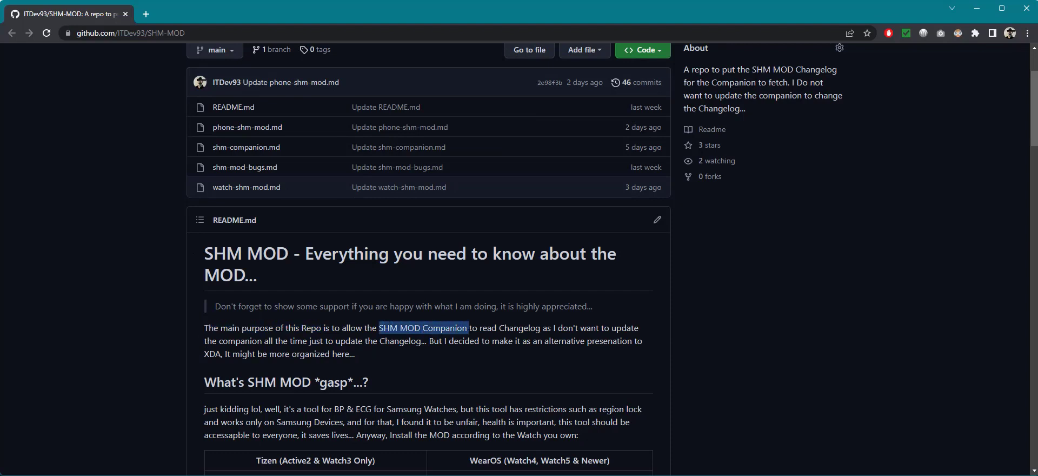
left_click(463, 368)
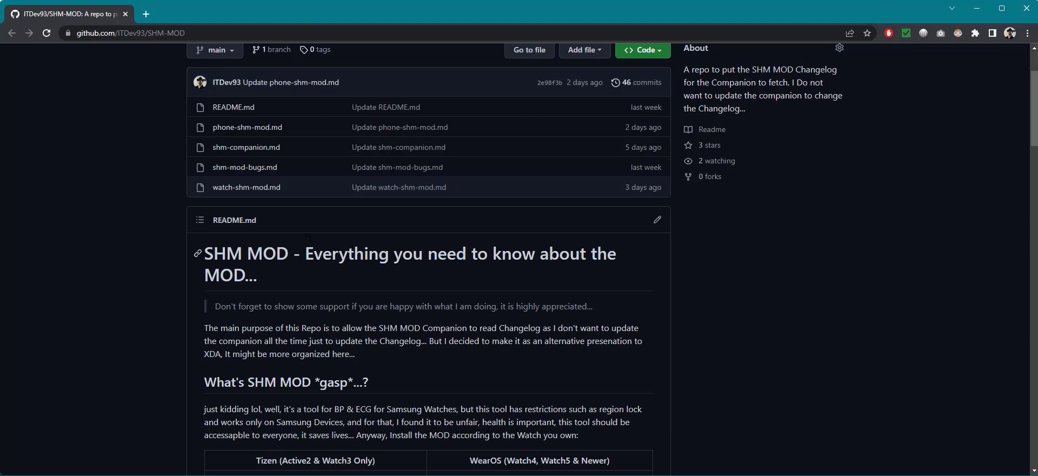
mouse_move(282, 165)
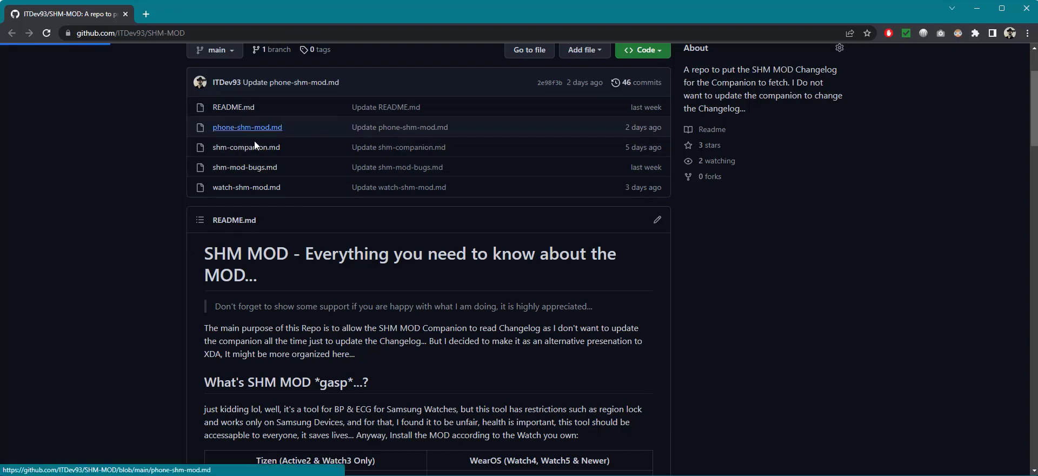
Open phone-shm-mod.md and scroll through the SHM MOD 1.1.1.227 changelog notes
left_click(247, 127)
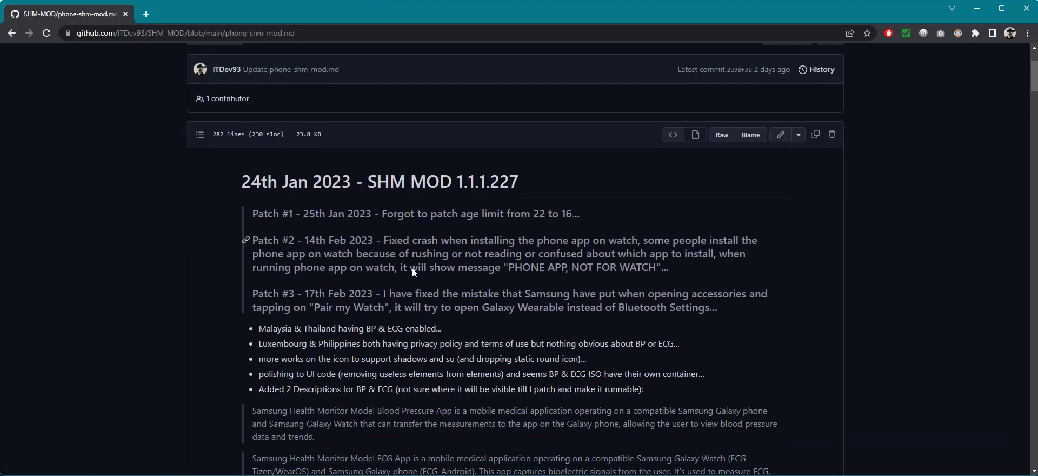
scroll("down", 3)
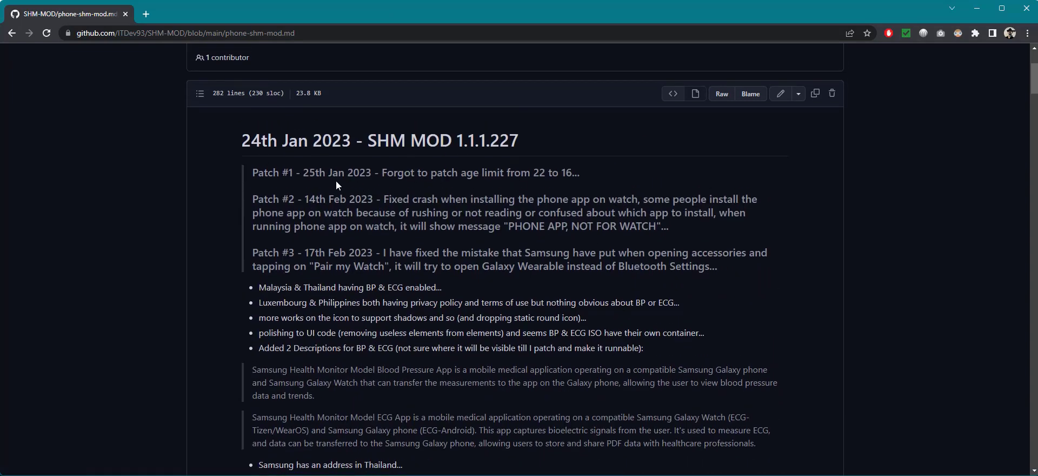
mouse_move(408, 183)
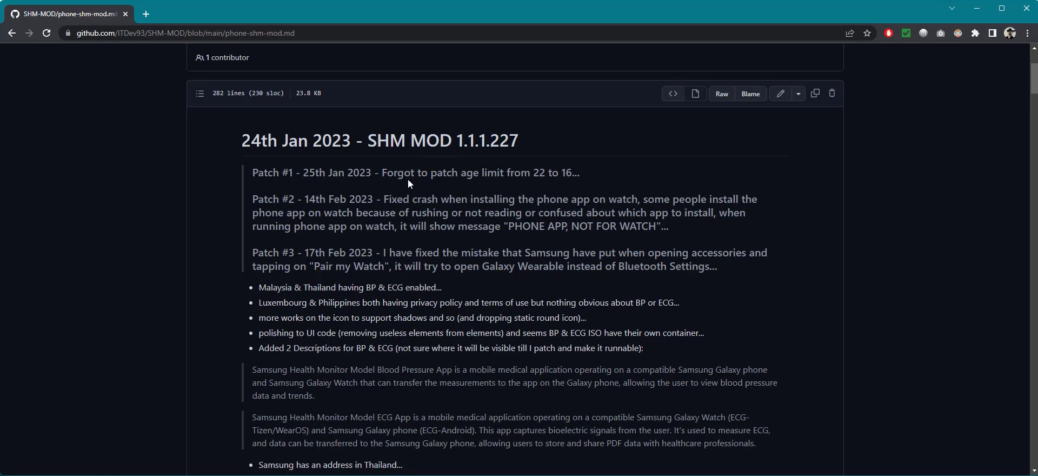
scroll("down", 3)
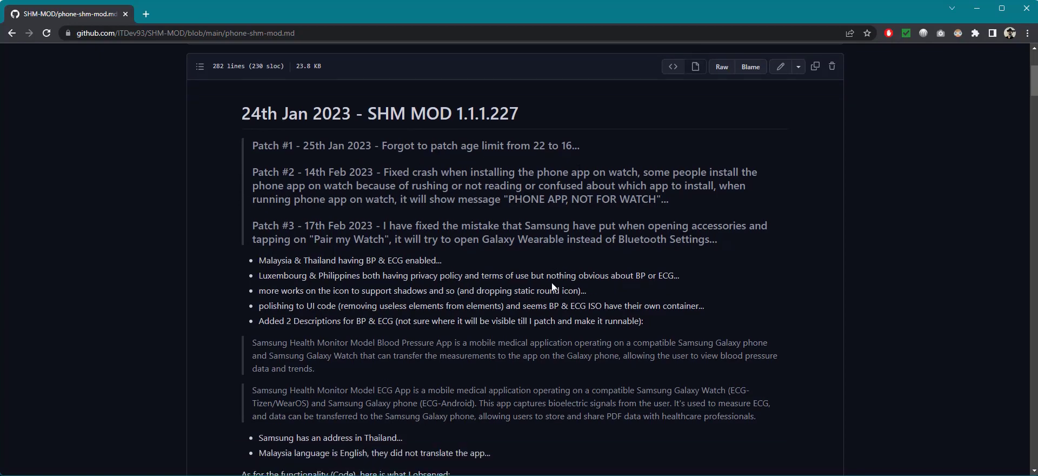
scroll("down", 3)
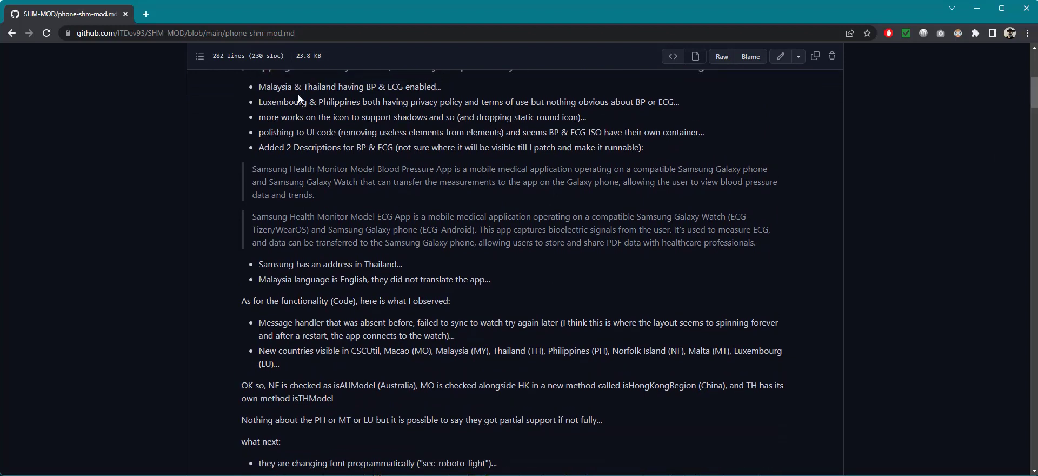
triple_click(350, 86)
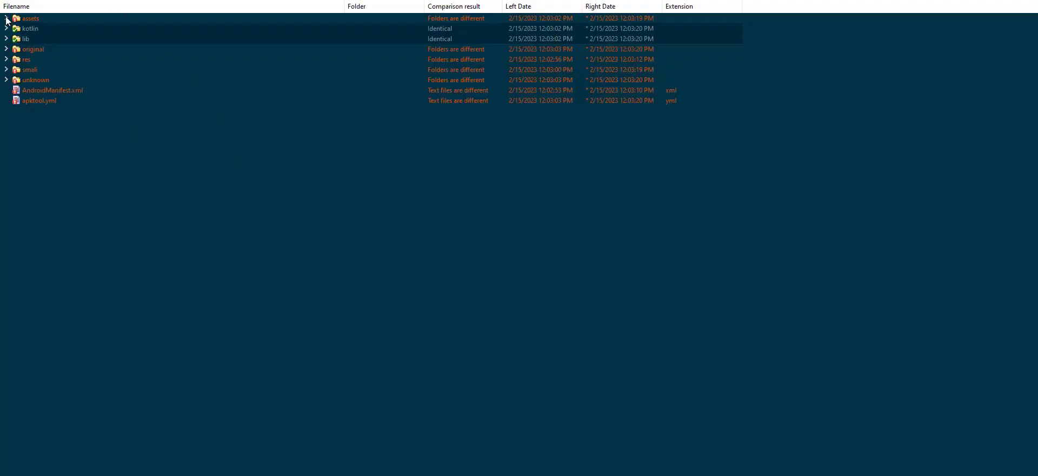
Expand the assets folder and scroll to the right-only LU, MY, PH and TH PDFs, then collapse it
left_click(5, 18)
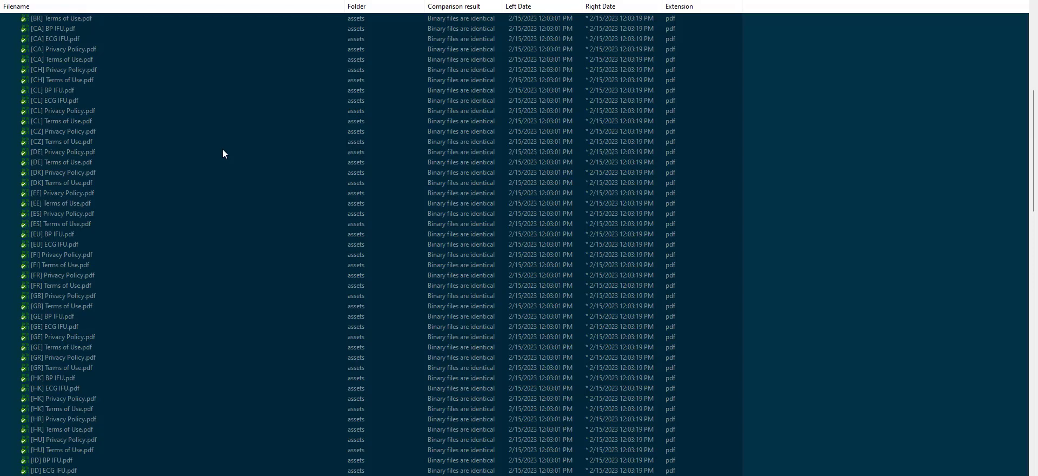
scroll("down", 3)
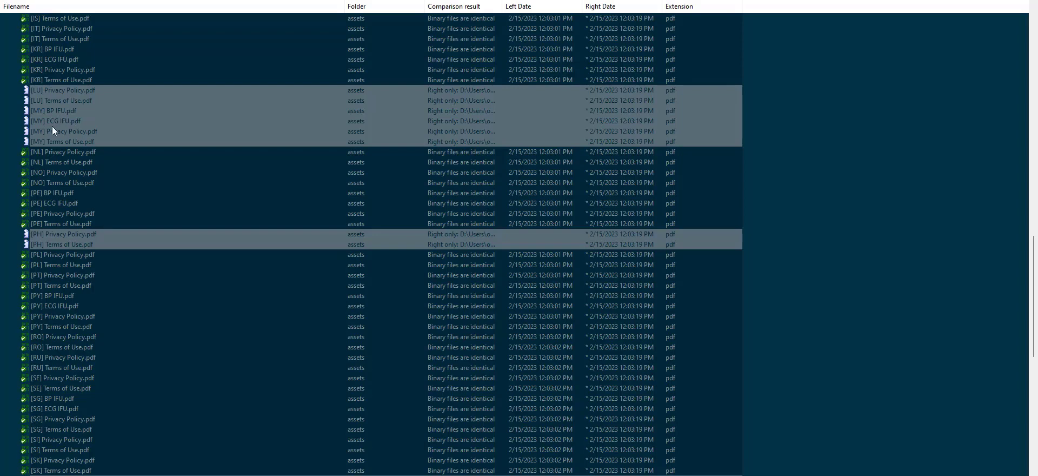
mouse_move(83, 177)
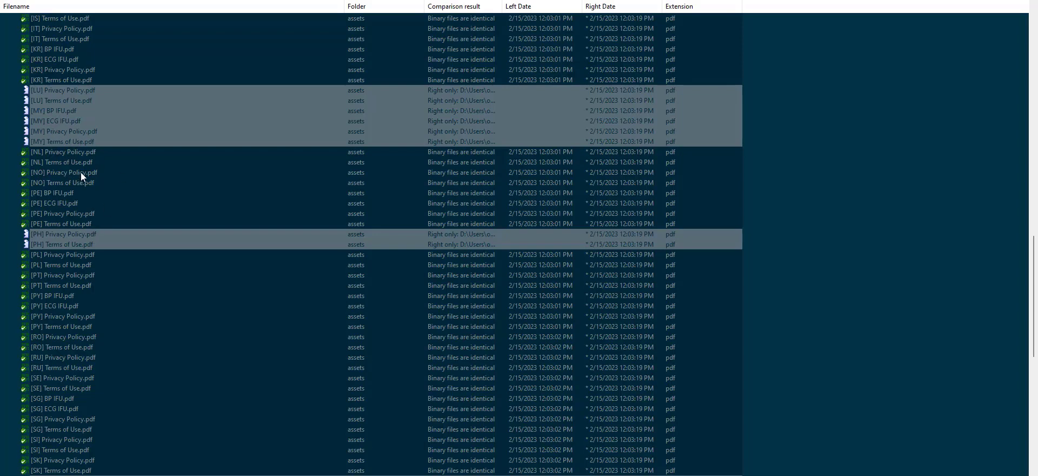
mouse_move(254, 195)
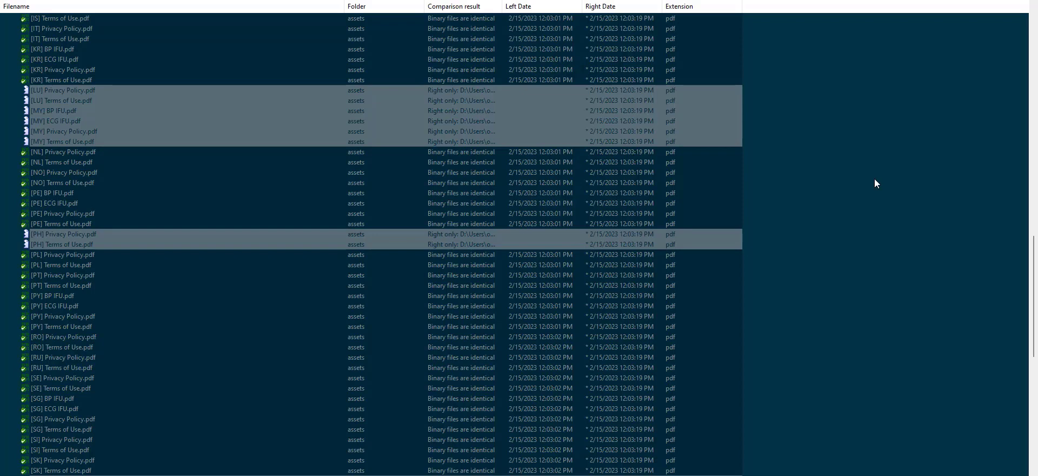
mouse_move(195, 175)
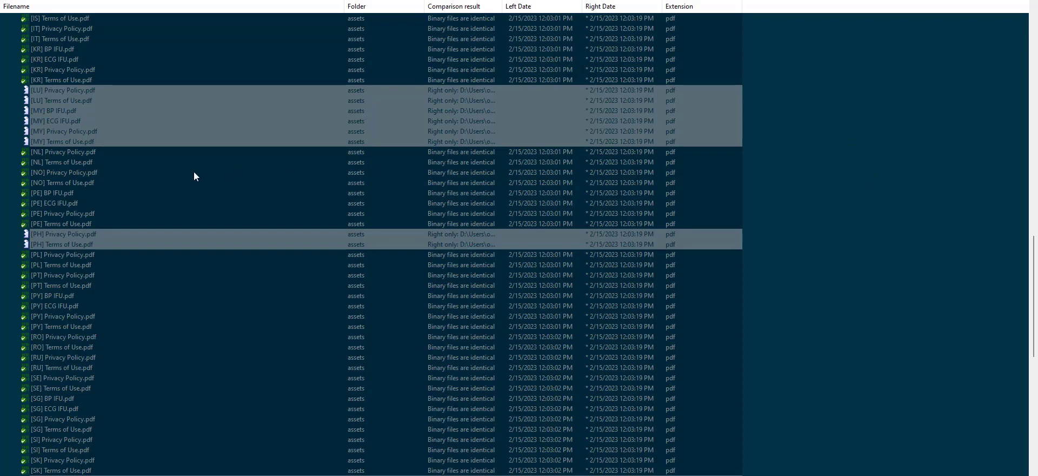
mouse_move(52, 110)
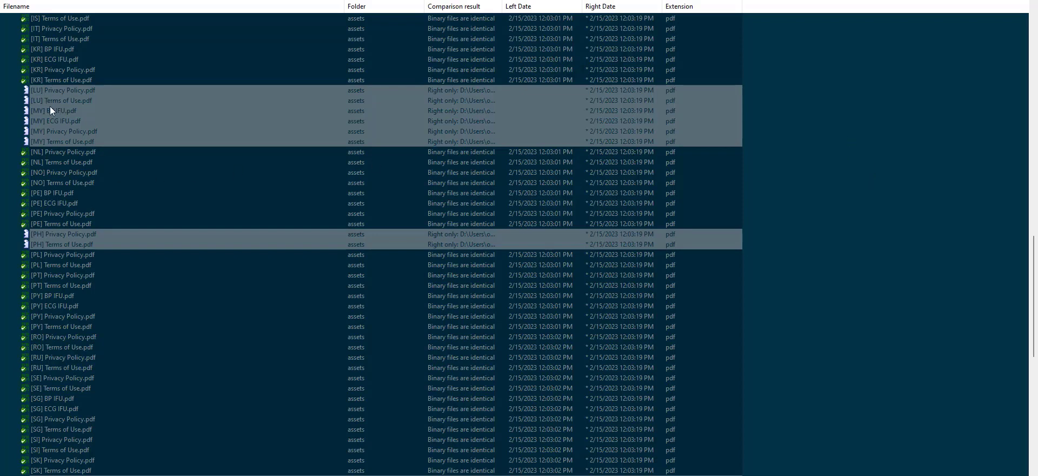
scroll("down", 3)
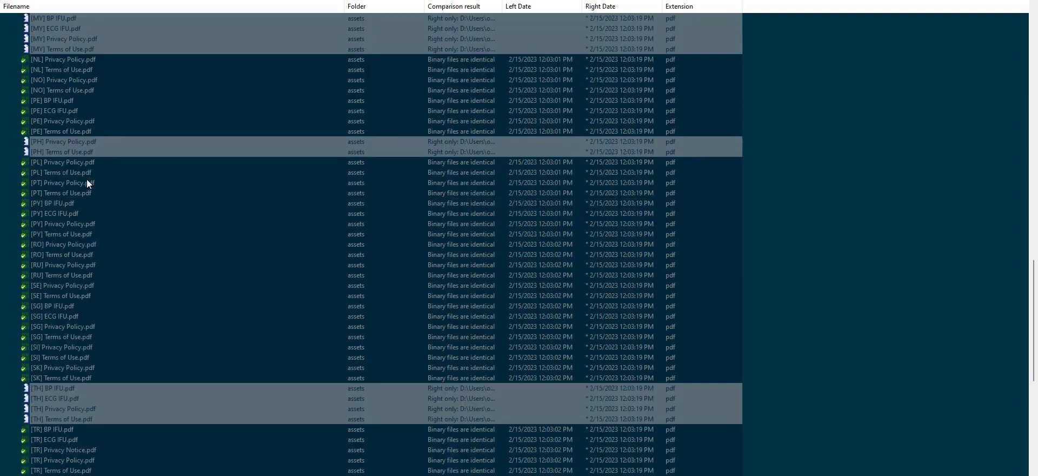
scroll("down", 3)
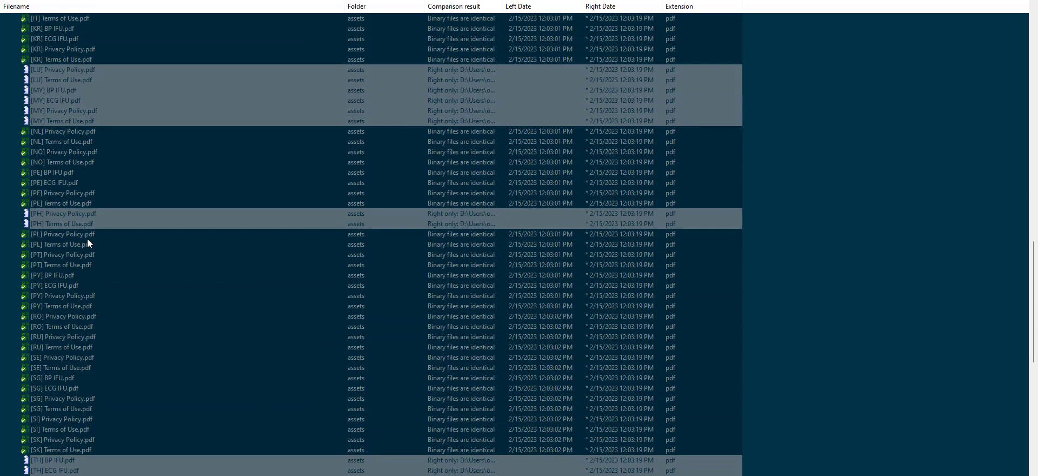
scroll("down", 3)
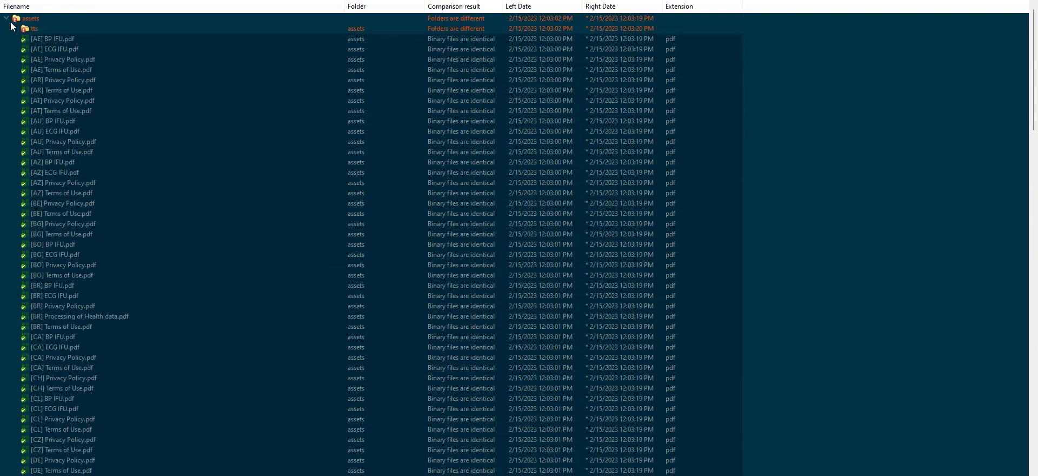
left_click(14, 29)
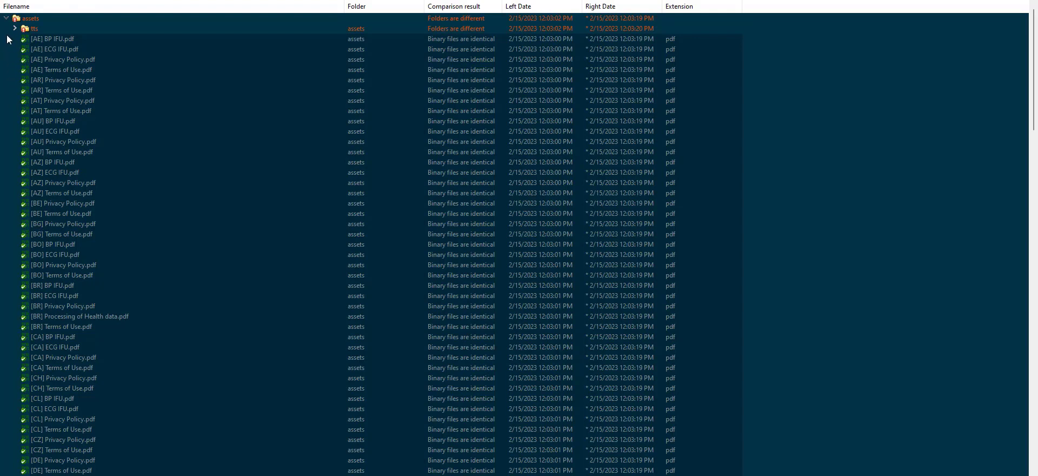
left_click(6, 18)
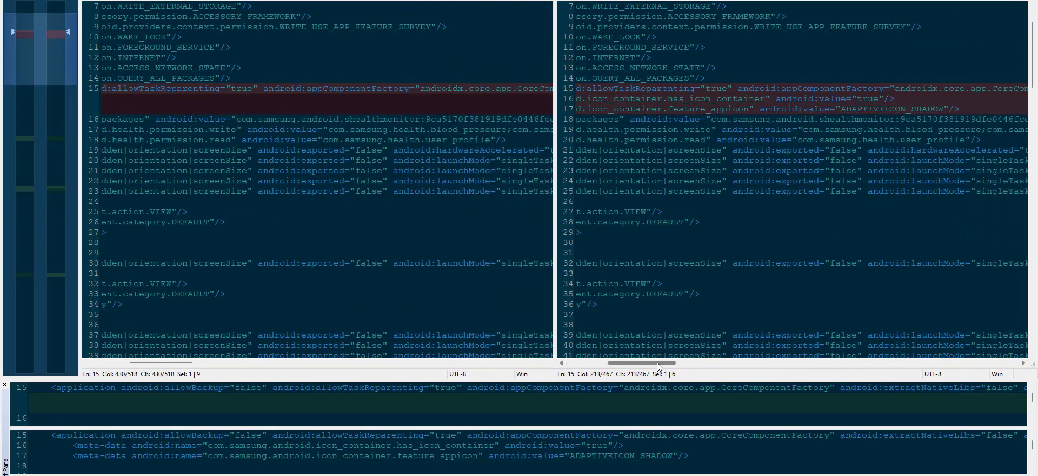
Scroll through the AndroidManifest.xml diff to the icon_container metadata and ISO label activity lines
scroll("down", 3)
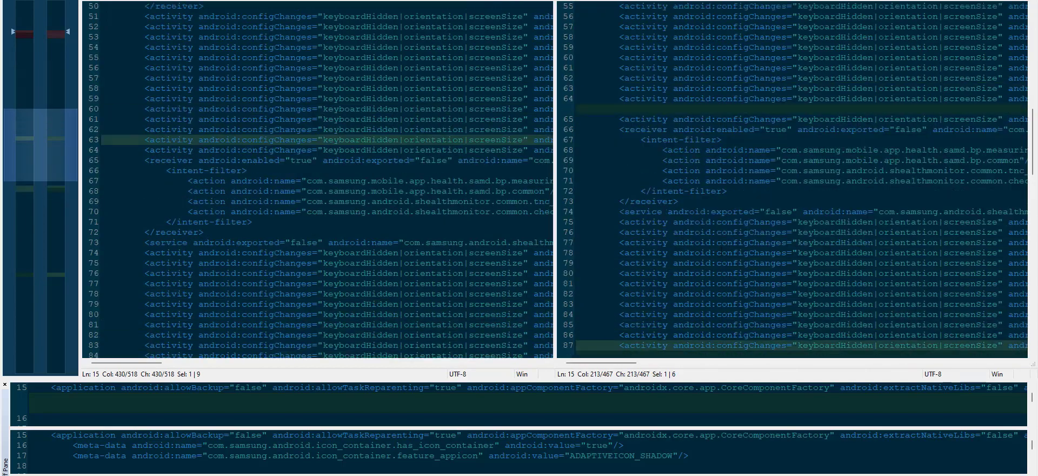
scroll("down", 3)
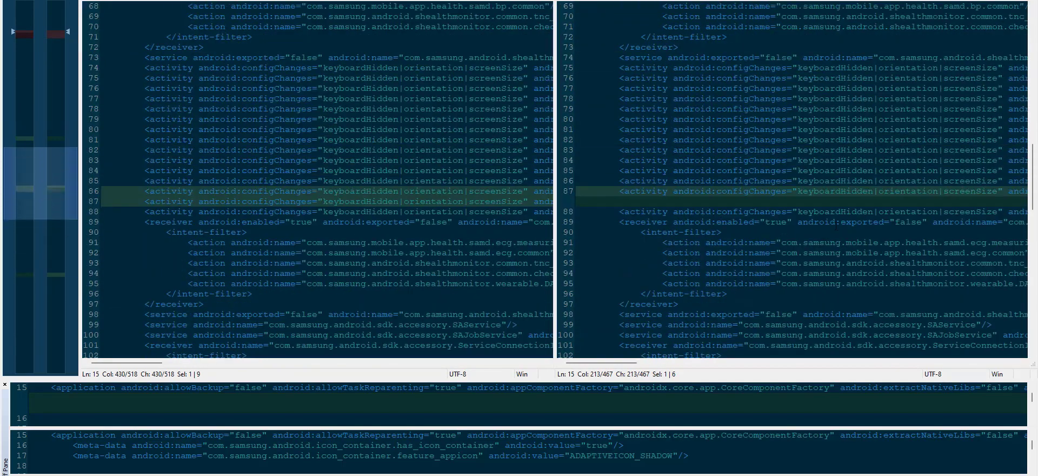
scroll("down", 3)
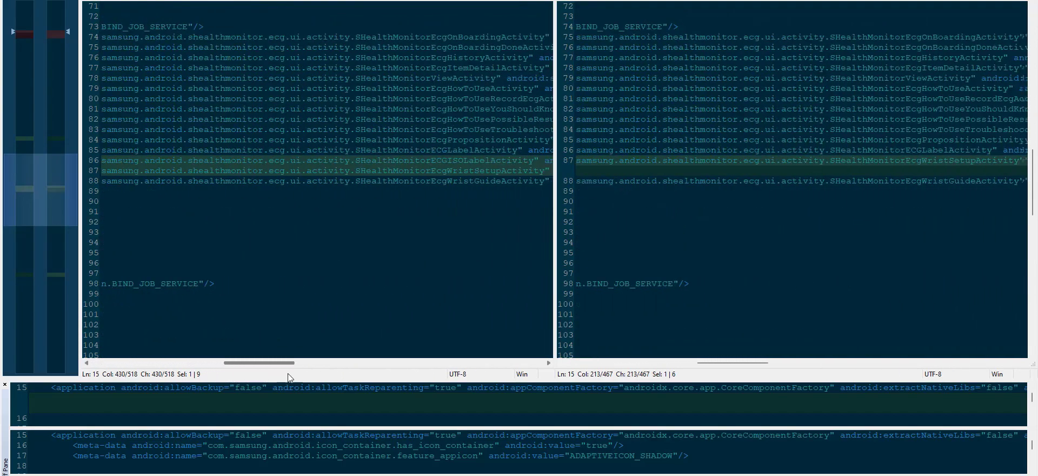
scroll("right", 3)
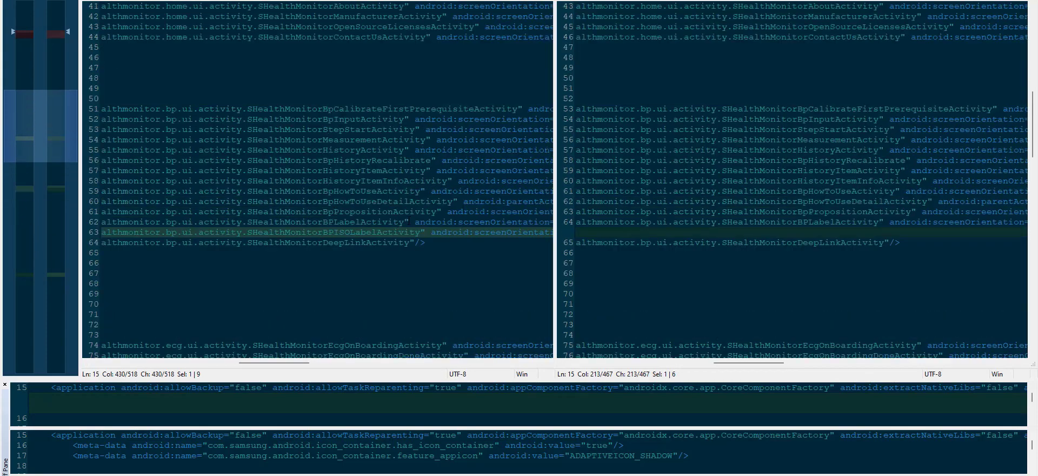
scroll("down", 3)
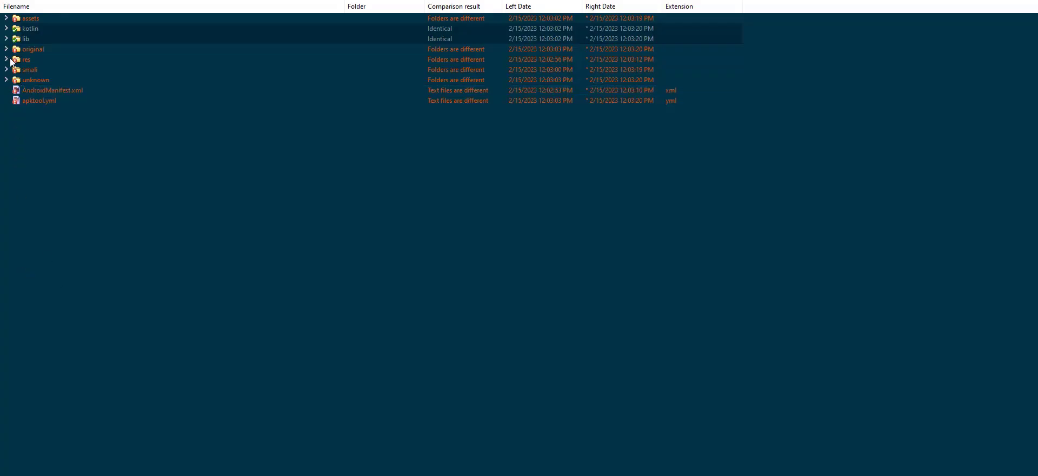
Expand res and open the strings resource diff, scrolling to the added details_about_medical_device entries
left_click(6, 59)
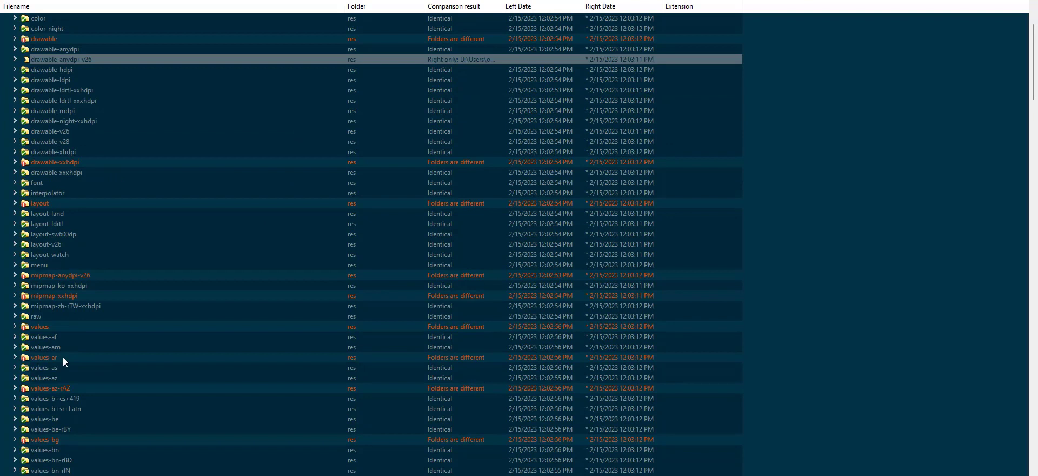
left_click(15, 326)
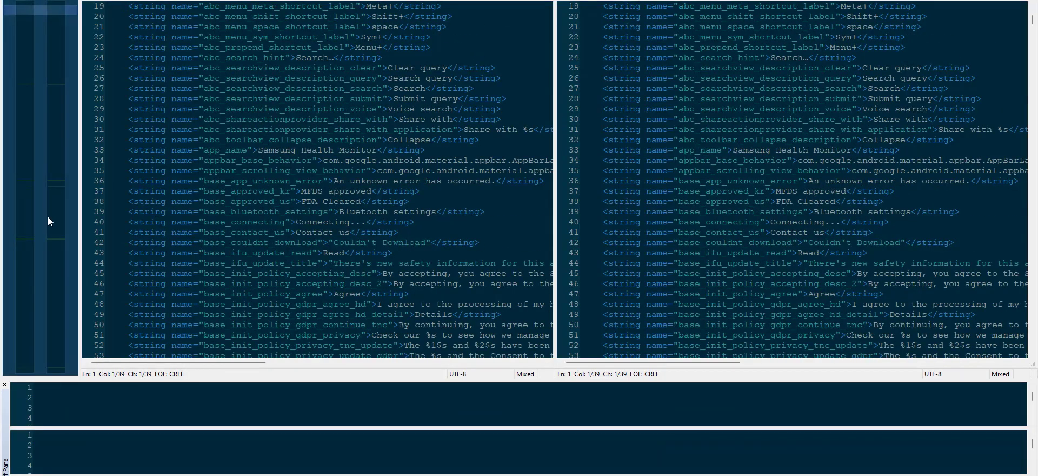
scroll("down", 3)
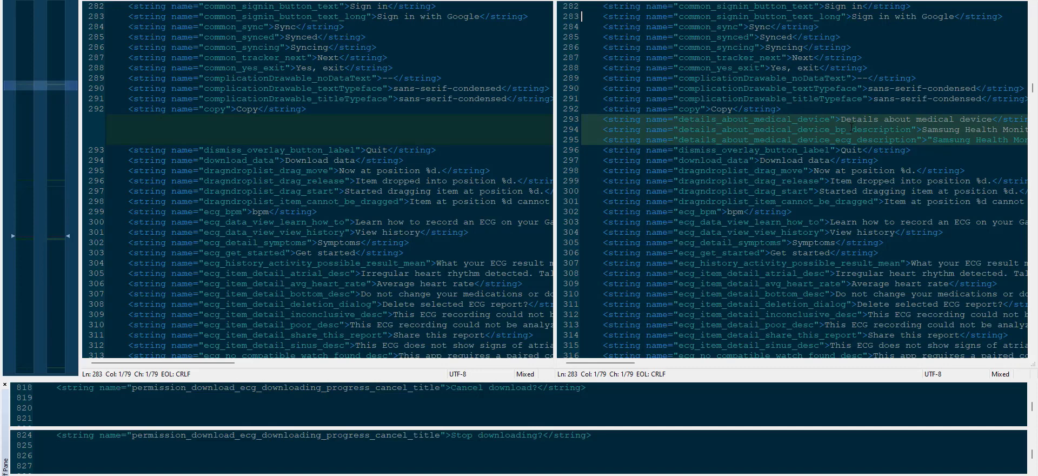
mouse_move(555, 219)
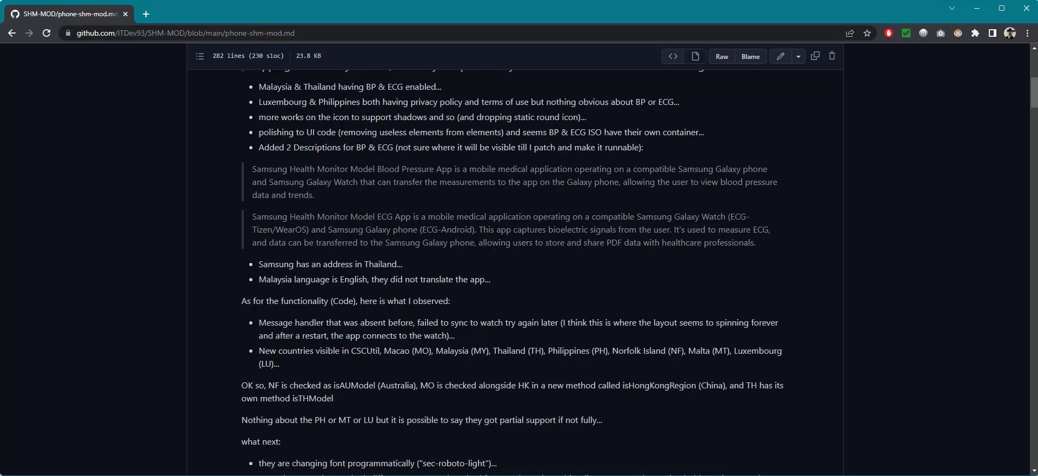
mouse_move(546, 262)
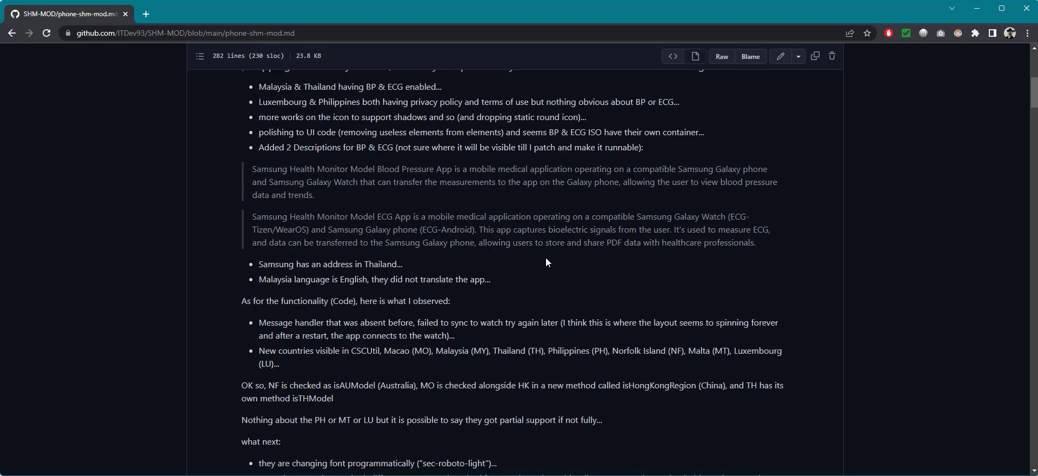
mouse_move(781, 251)
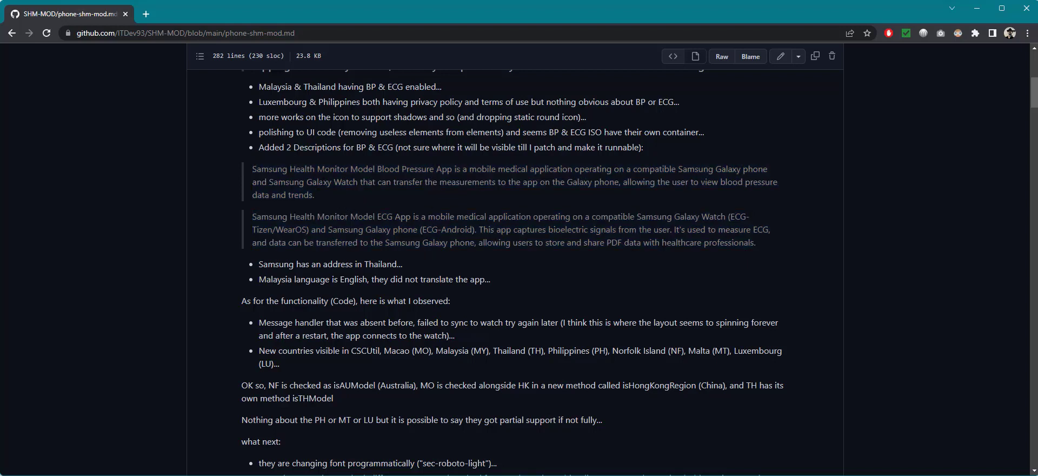
mouse_move(407, 211)
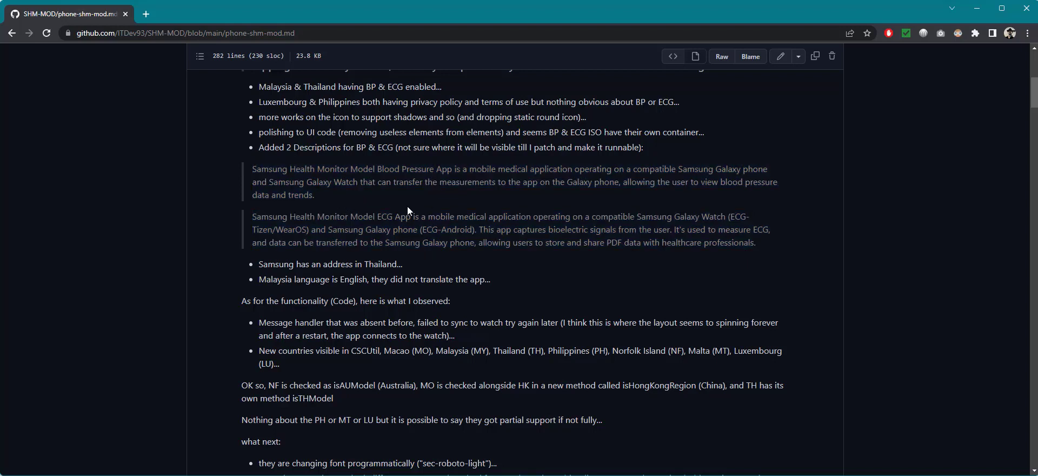
mouse_move(414, 211)
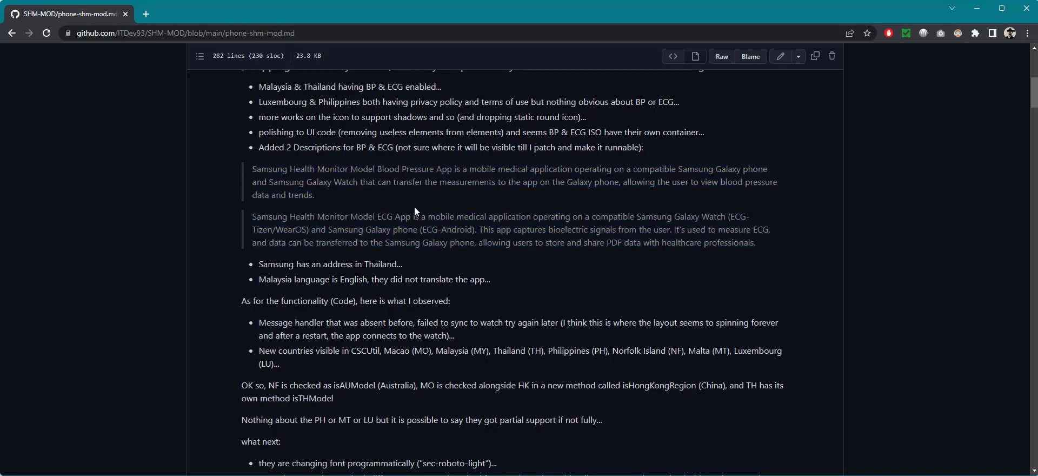
mouse_move(436, 268)
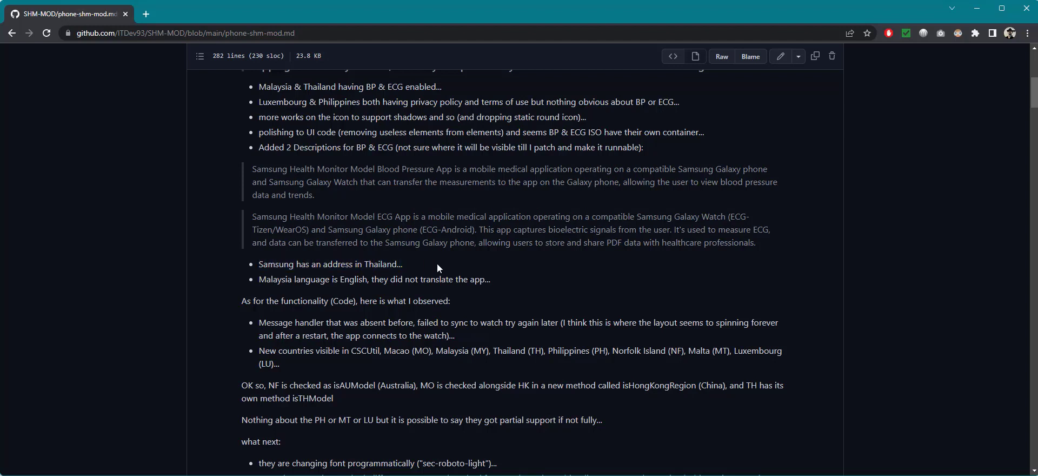
Highlight the changelog note about added BP and ECG descriptions and scroll further down
left_click_drag(259, 278, 468, 279)
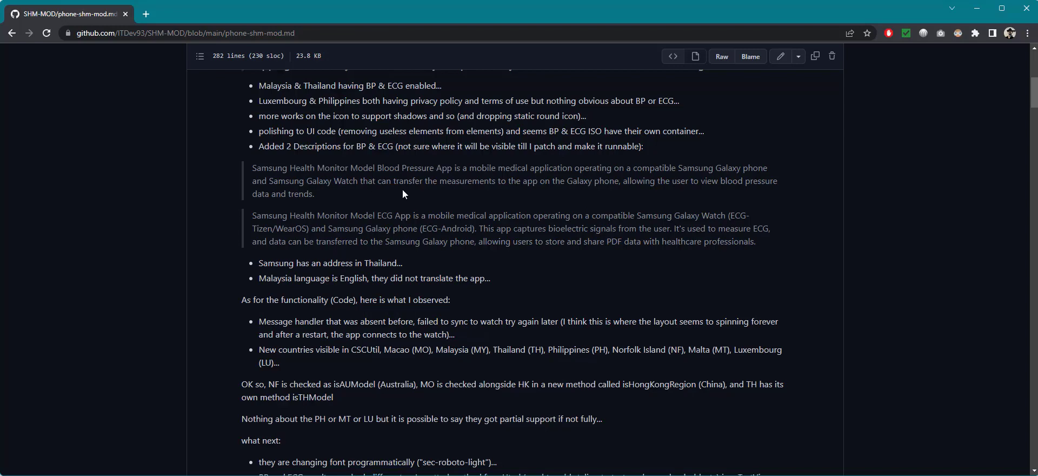
scroll("down", 3)
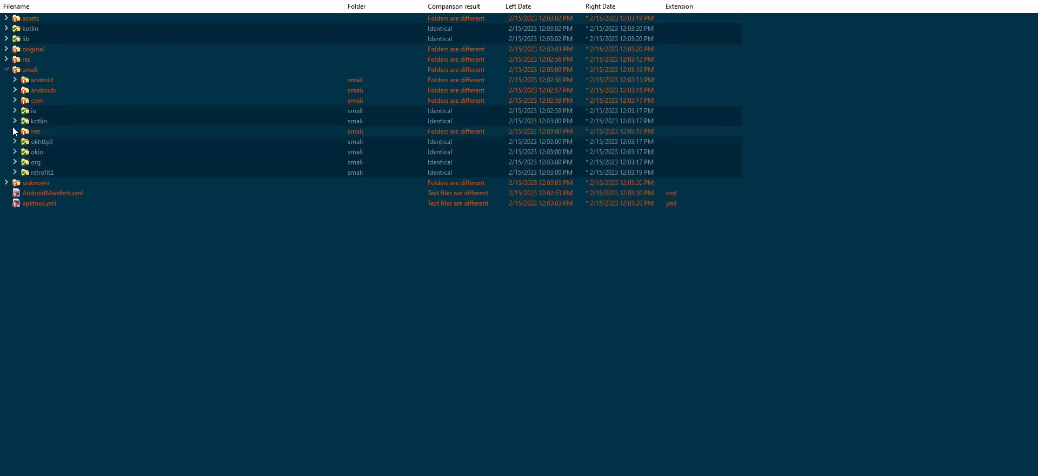
Expand com > shealthmonitor > ui and scroll down to the util package's CSCUtils.smali
left_click(14, 100)
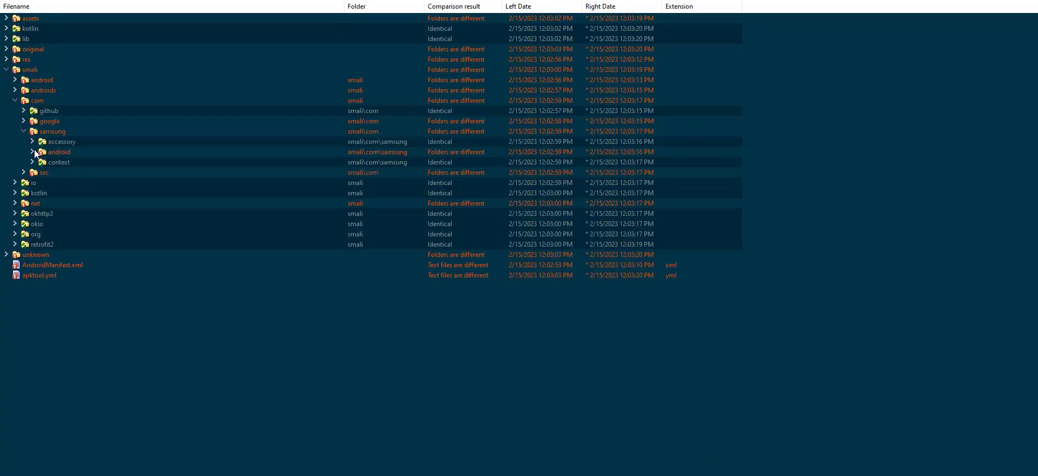
left_click(23, 151)
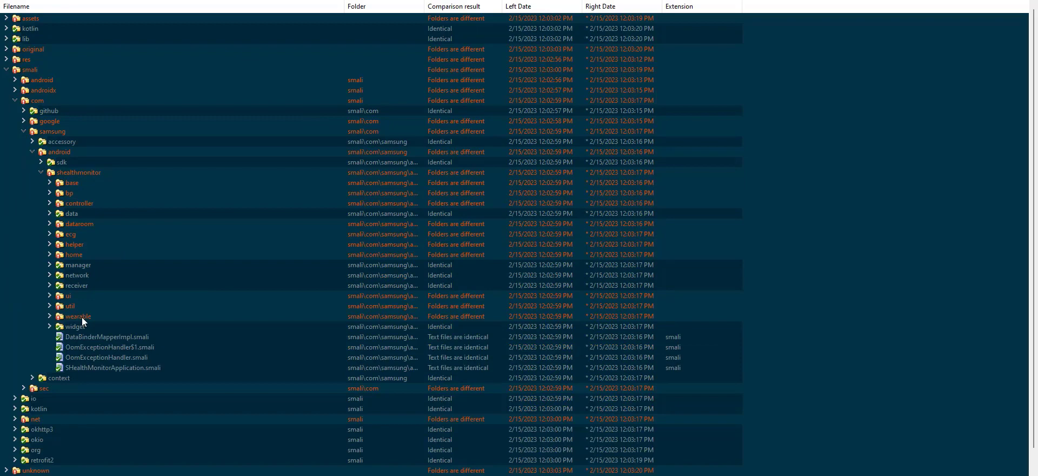
left_click(49, 295)
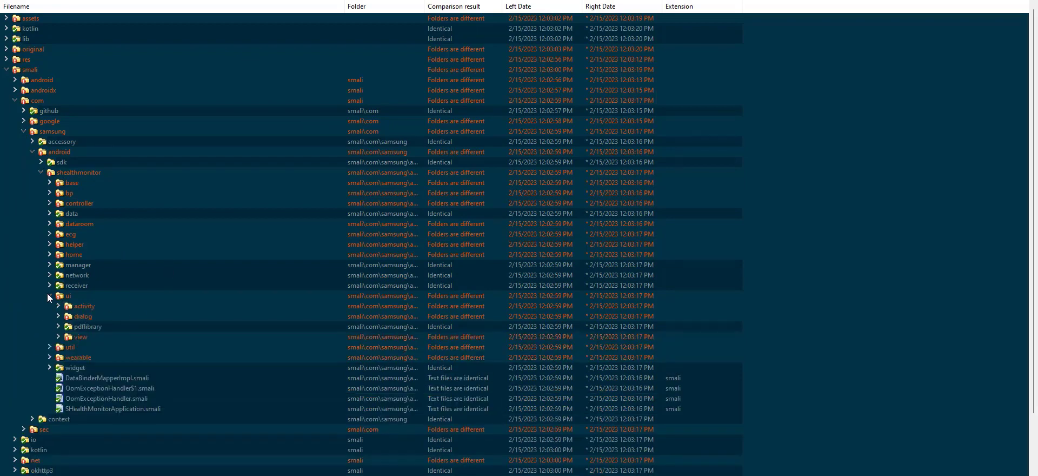
scroll("down", 3)
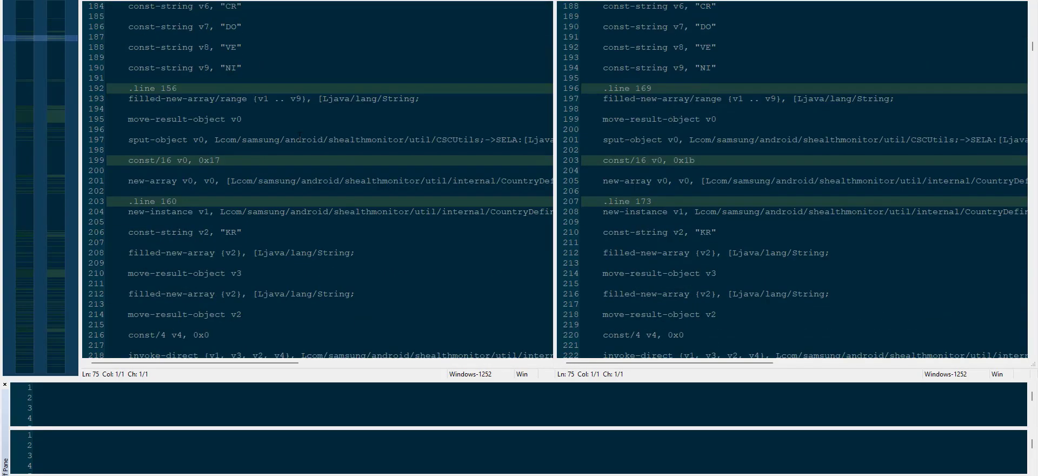
scroll("down", 3)
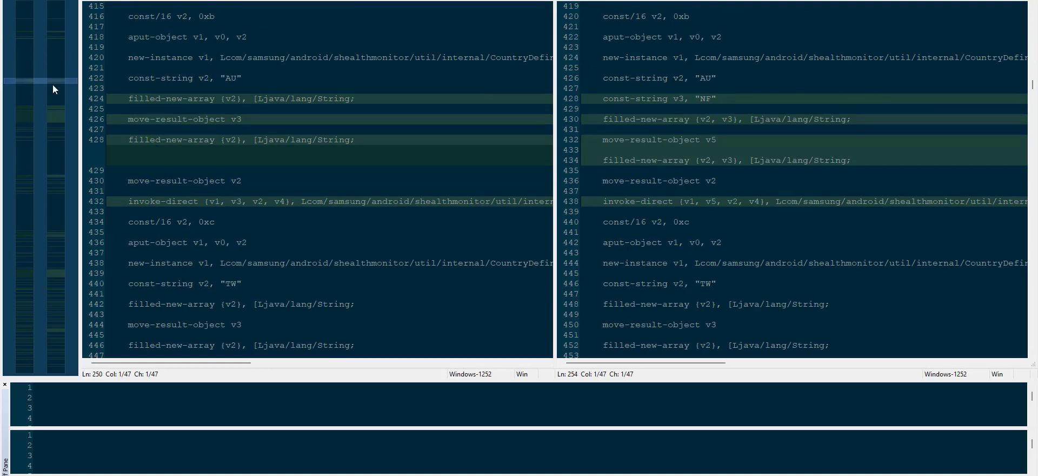
scroll("down", 3)
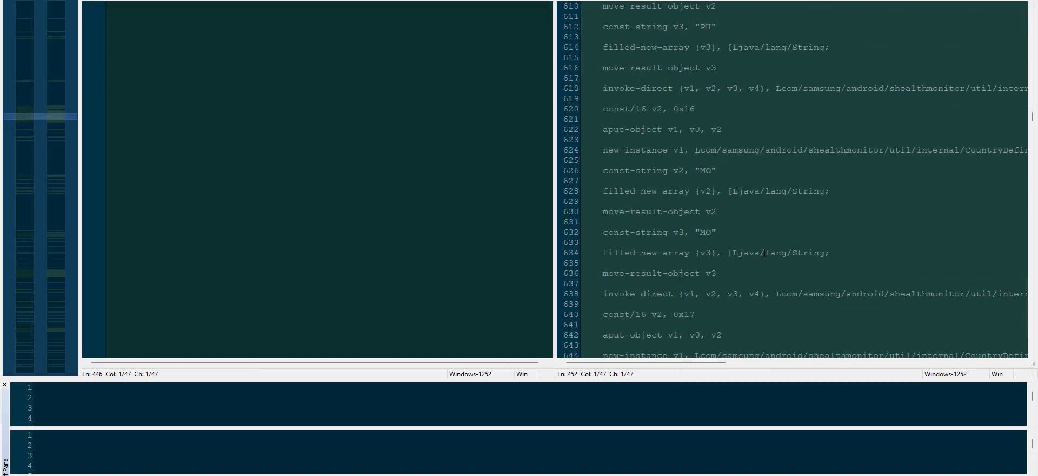
Scroll through the CSCUtils diff reviewing the added NF, PH, MO, HK and TH country checks
scroll("down", 3)
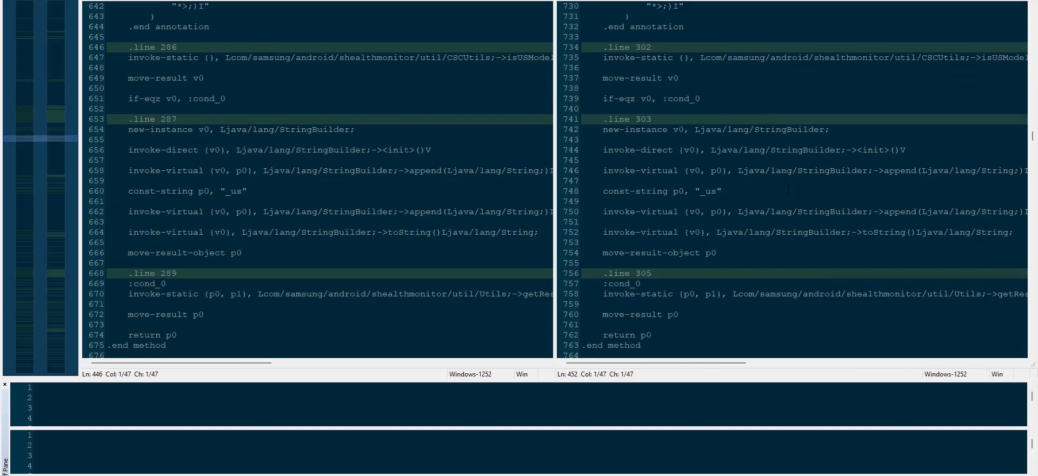
scroll("down", 3)
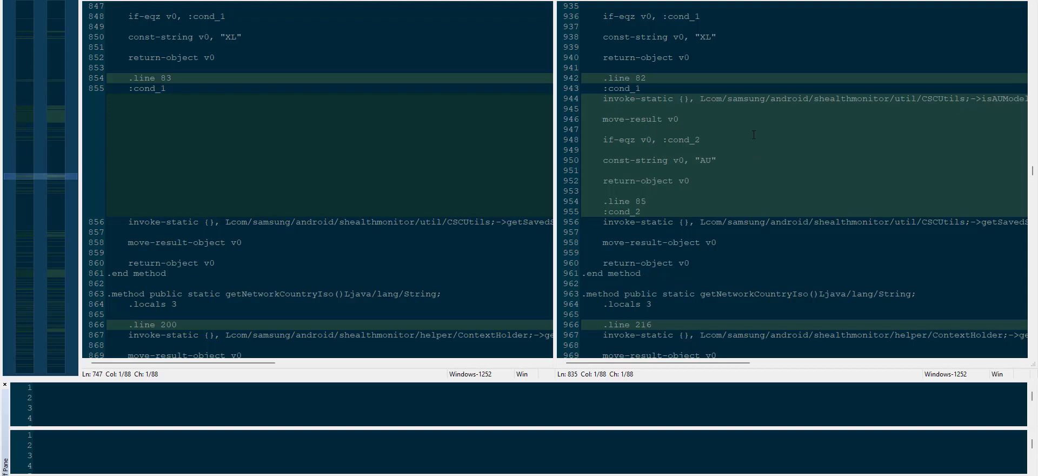
mouse_move(716, 158)
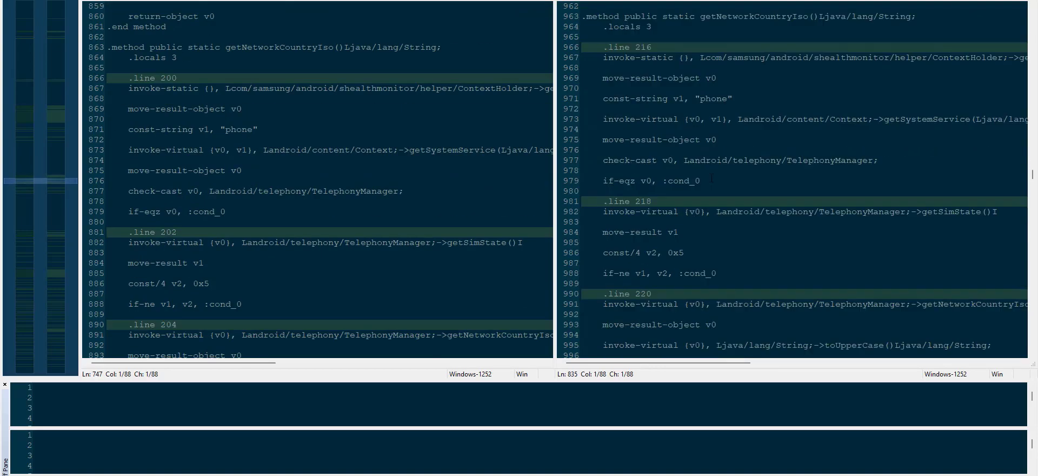
scroll("down", 3)
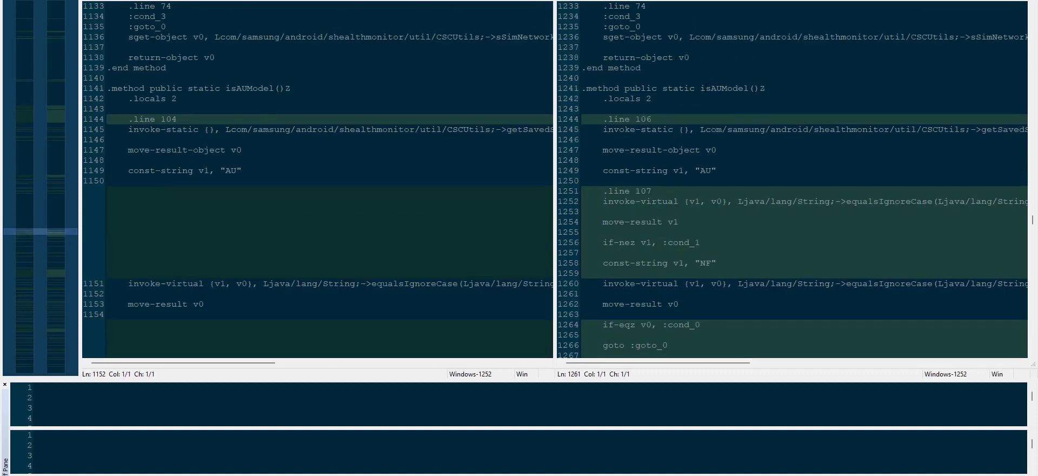
scroll("down", 3)
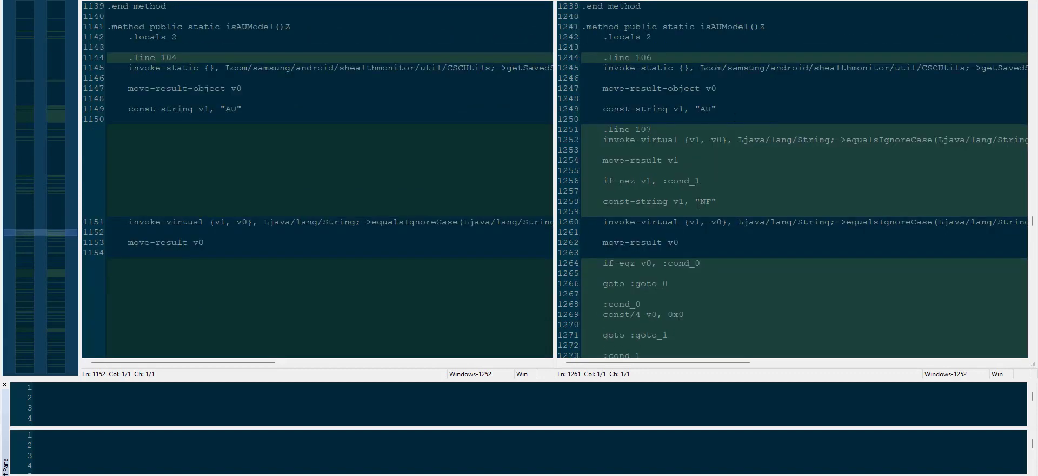
scroll("down", 3)
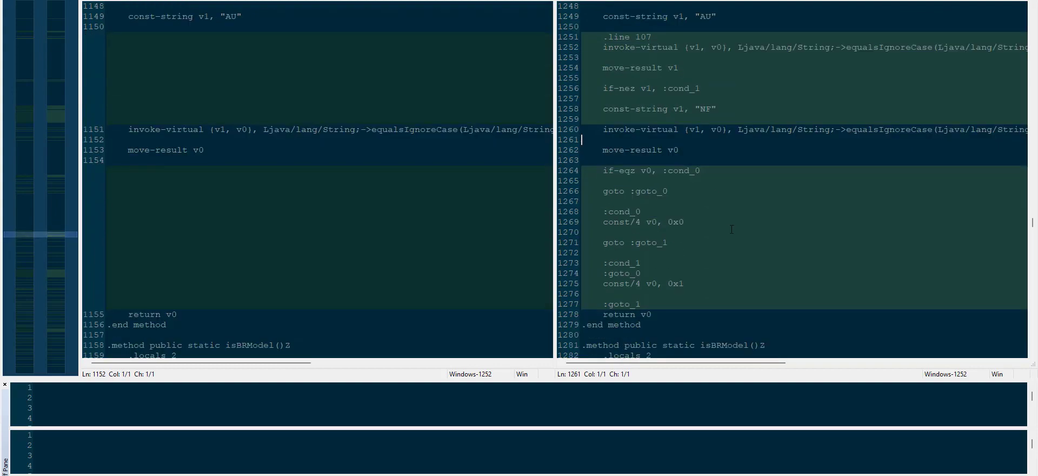
mouse_move(110, 257)
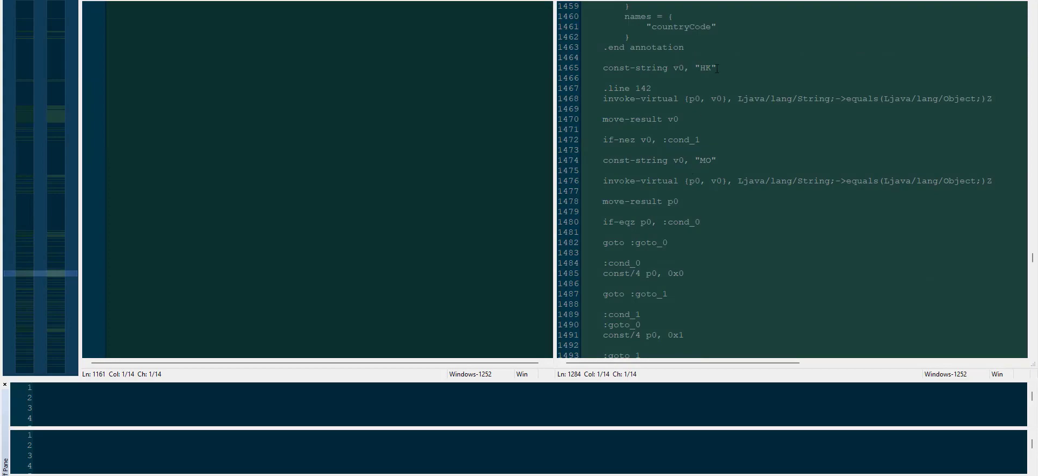
scroll("down", 3)
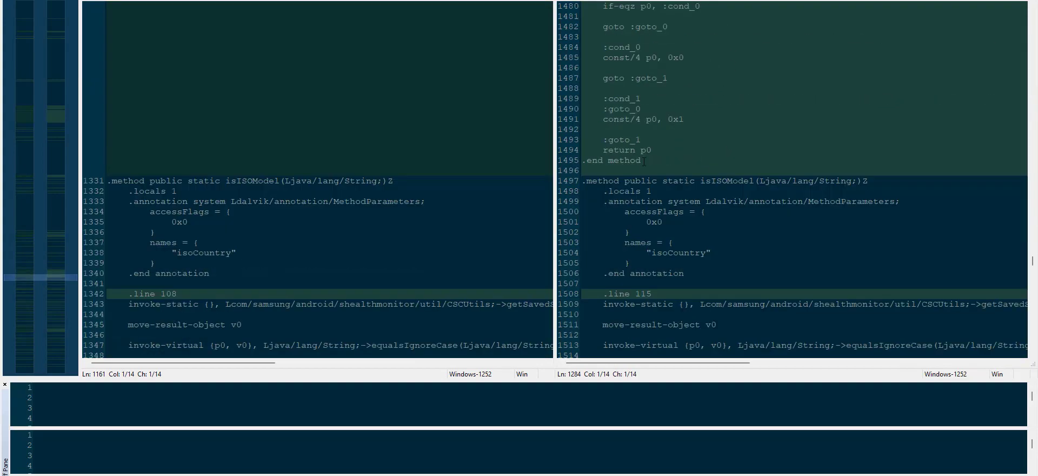
scroll("down", 3)
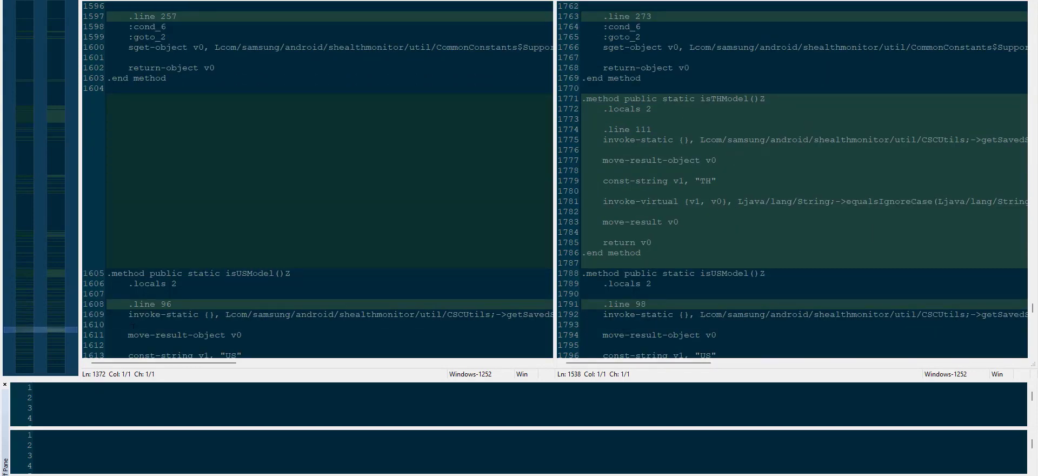
scroll("down", 3)
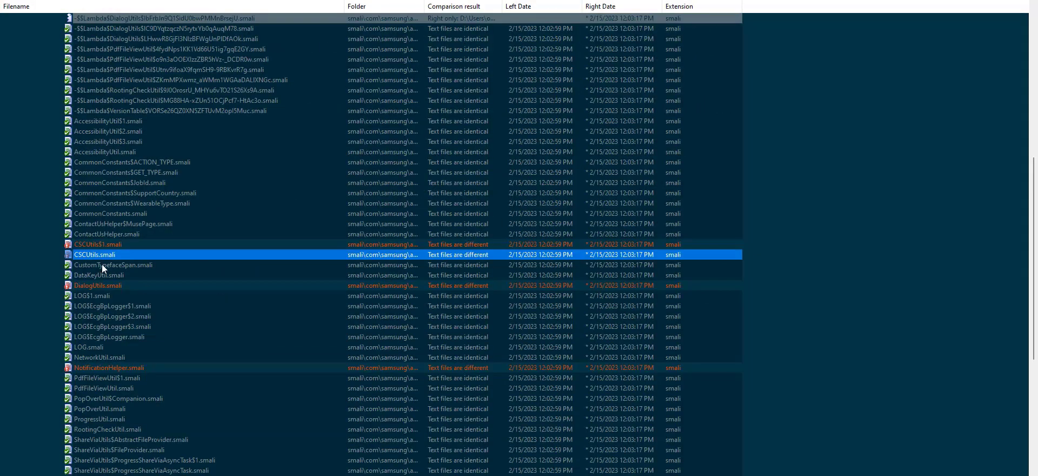
Expand wearablemessage and open the WearableMessageManager.smali comparison
scroll("down", 3)
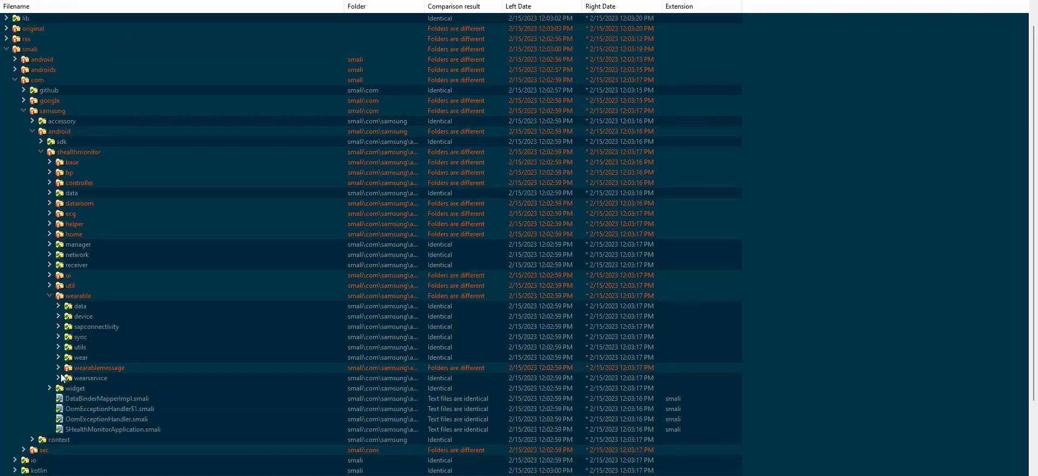
left_click(50, 367)
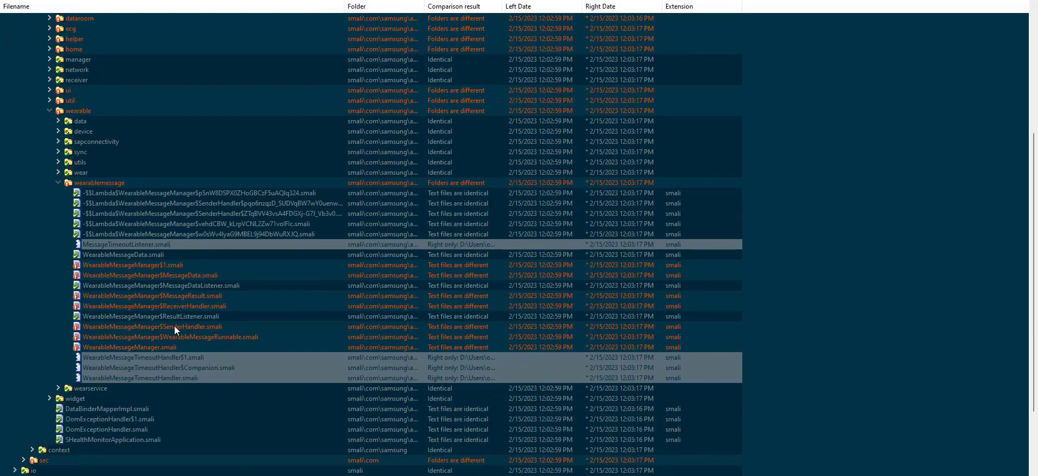
mouse_move(159, 325)
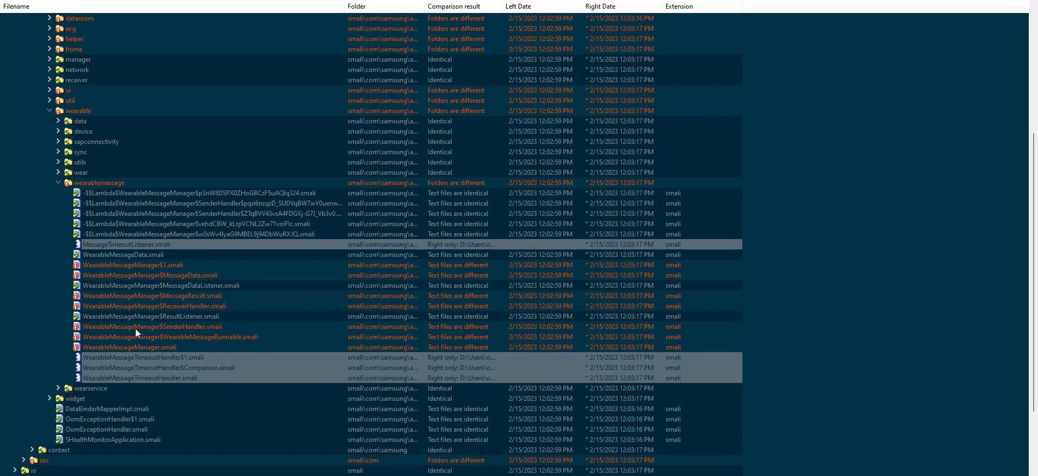
mouse_move(265, 190)
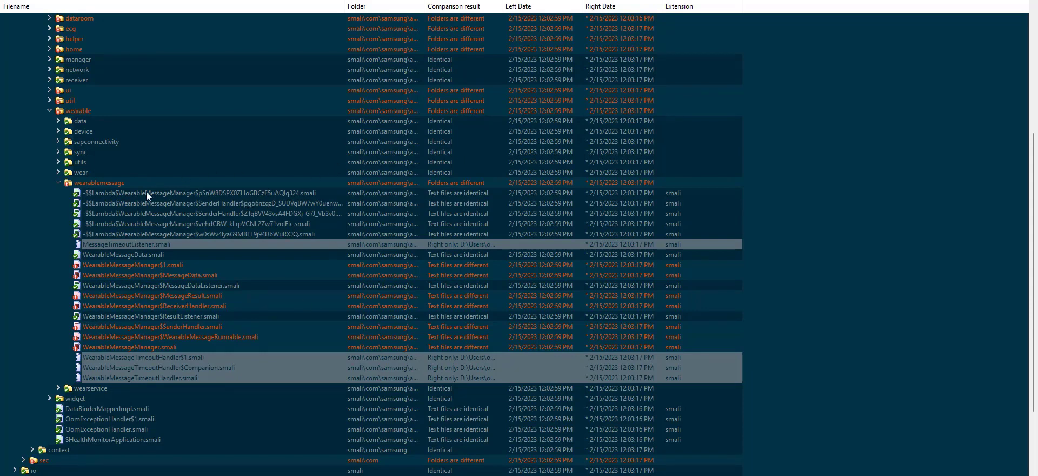
mouse_move(193, 292)
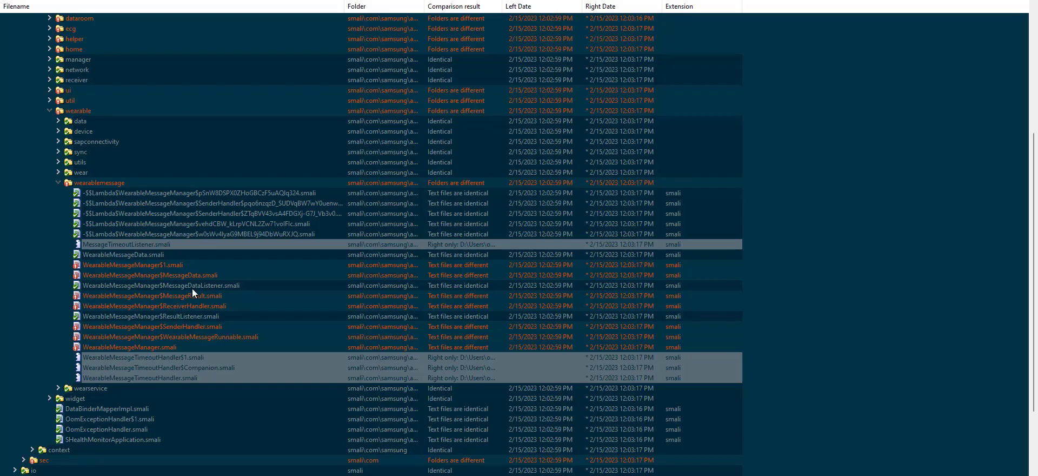
mouse_move(206, 313)
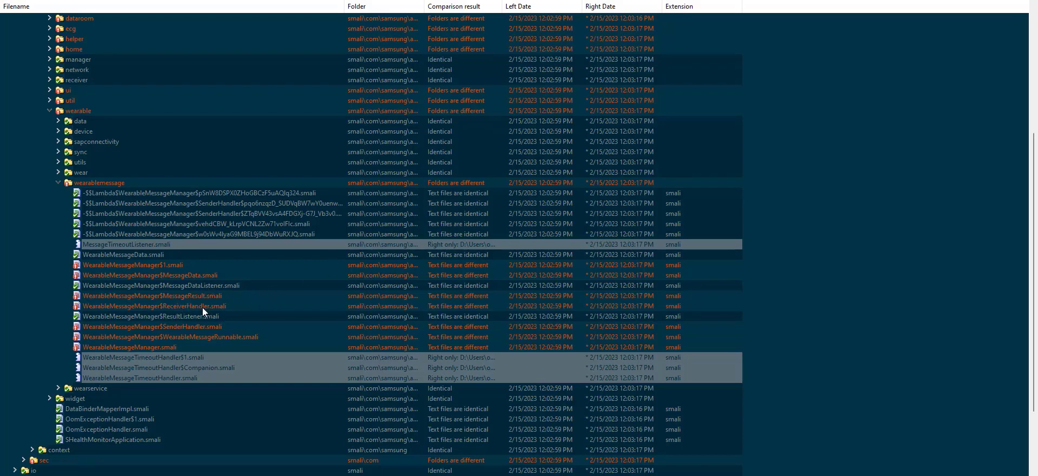
mouse_move(163, 349)
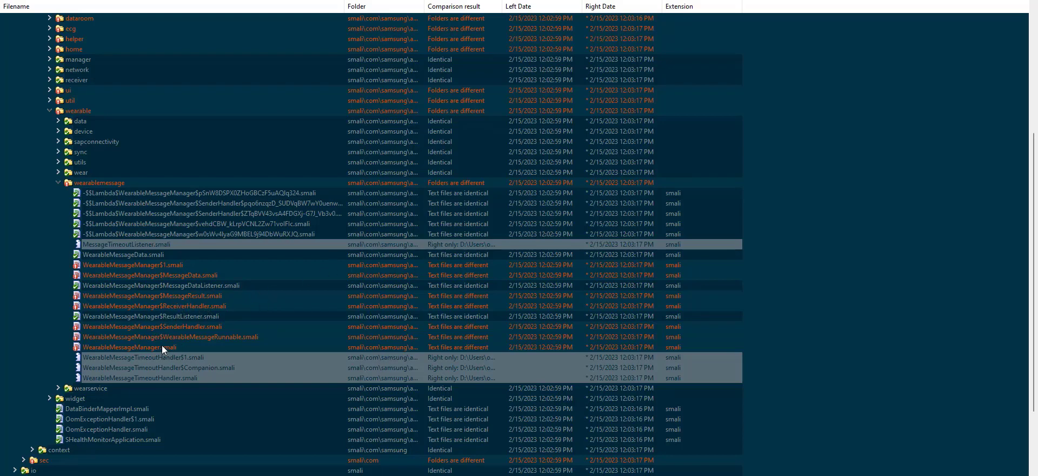
mouse_move(186, 323)
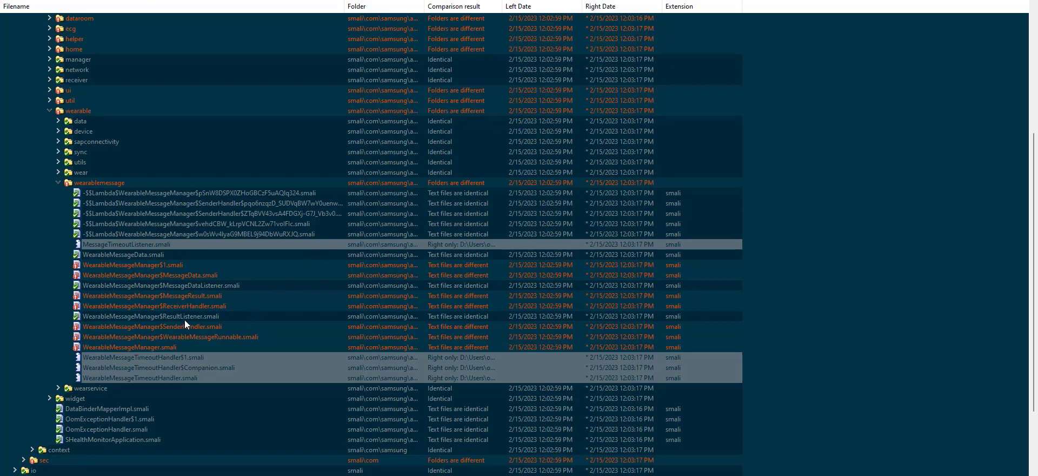
mouse_move(173, 346)
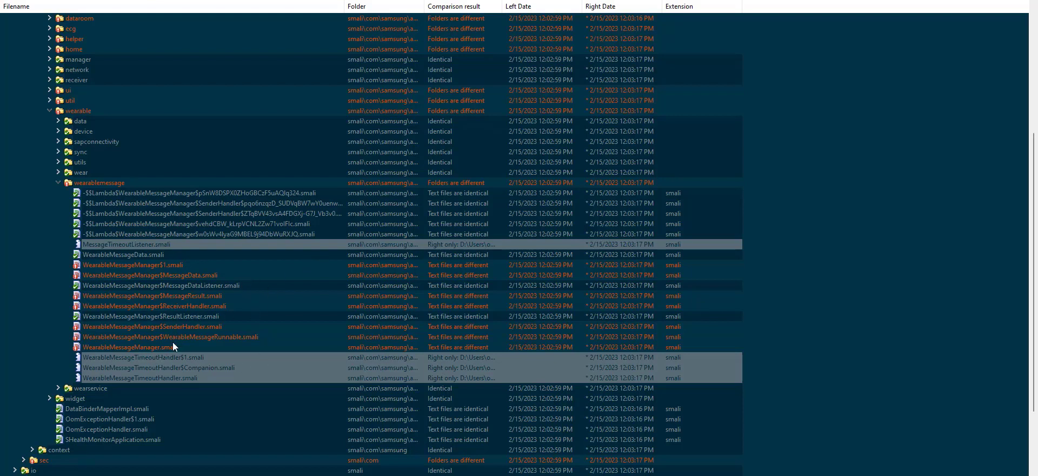
double_click(151, 346)
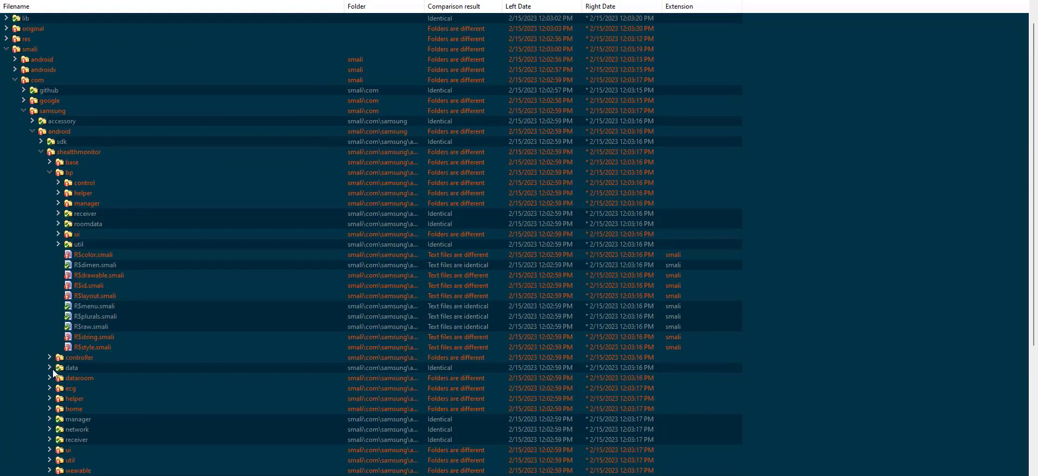
Expand the bp manager folder showing WearableBpManager.smali as the only changed file
left_click(49, 387)
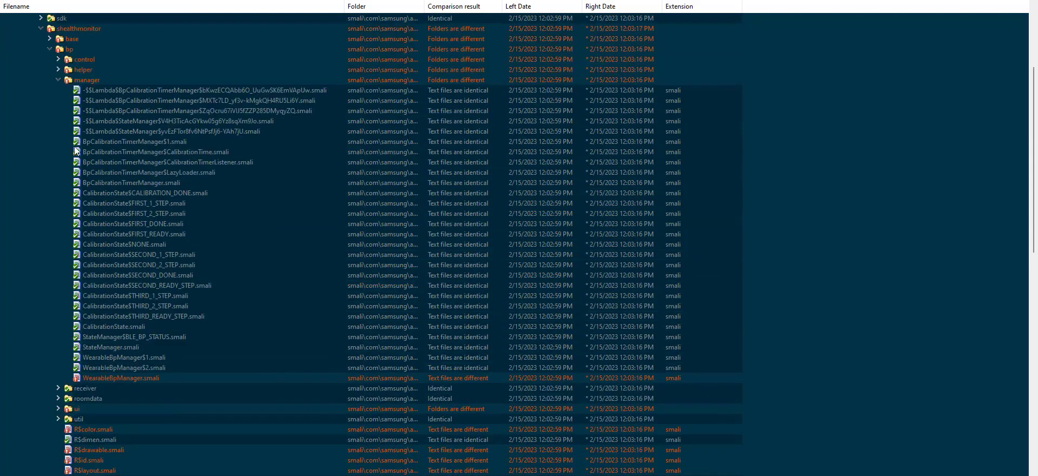
left_click(59, 80)
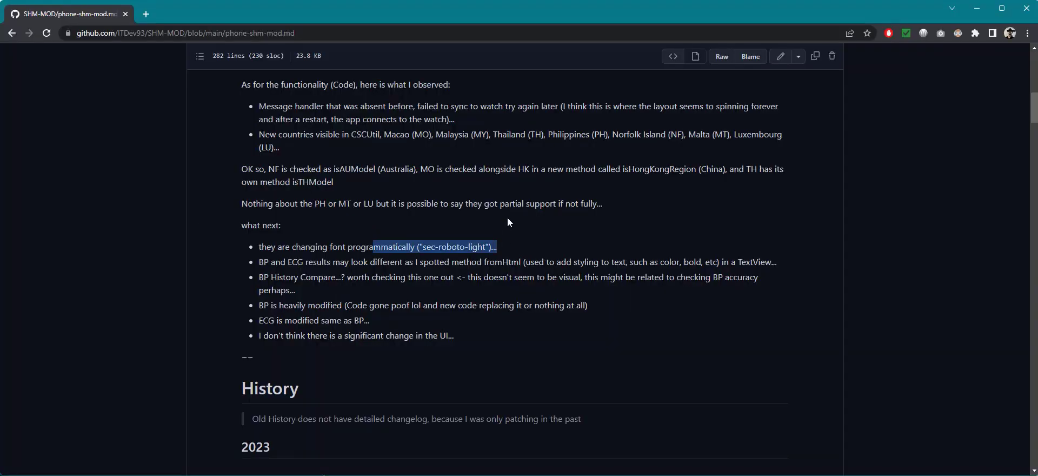
left_click(250, 281)
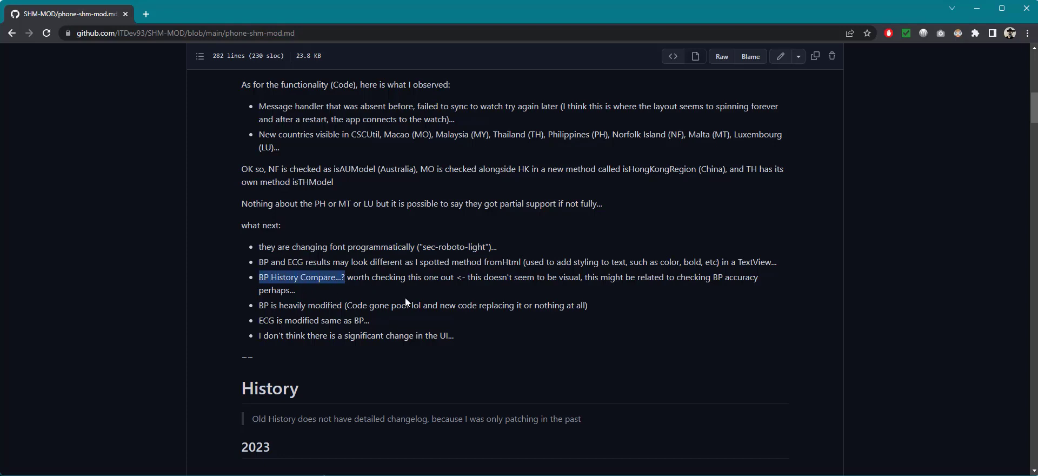
mouse_move(493, 292)
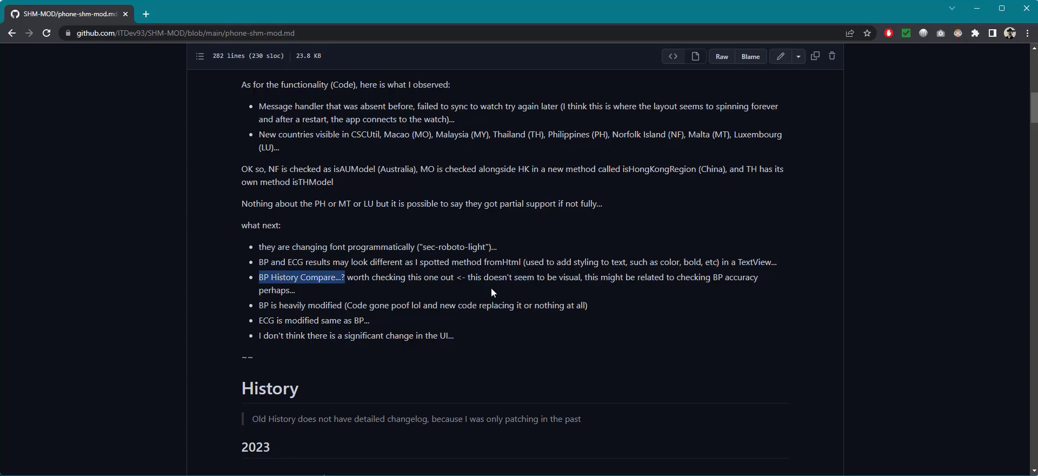
mouse_move(843, 266)
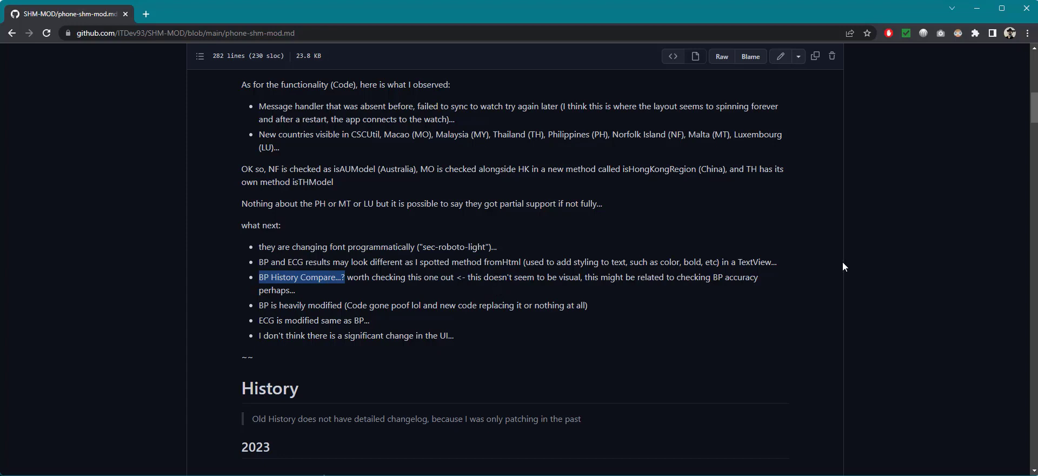
mouse_move(710, 287)
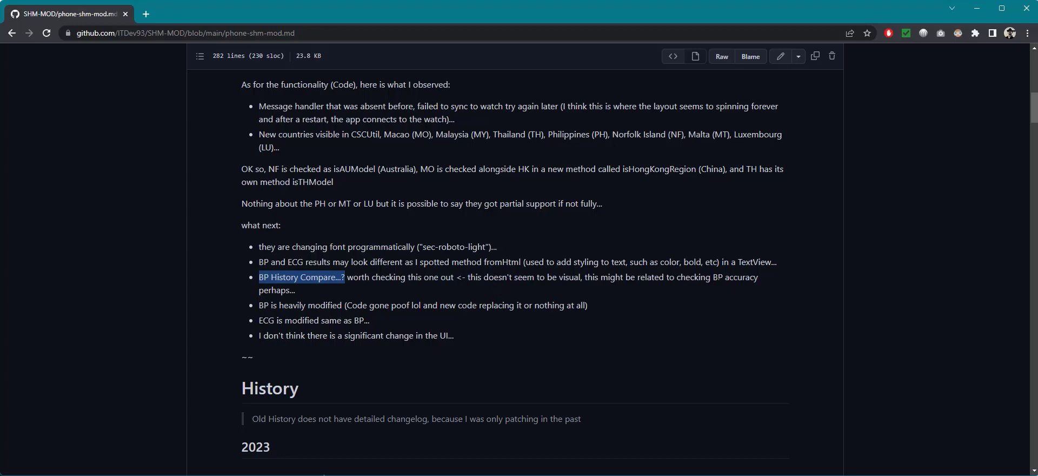
mouse_move(320, 291)
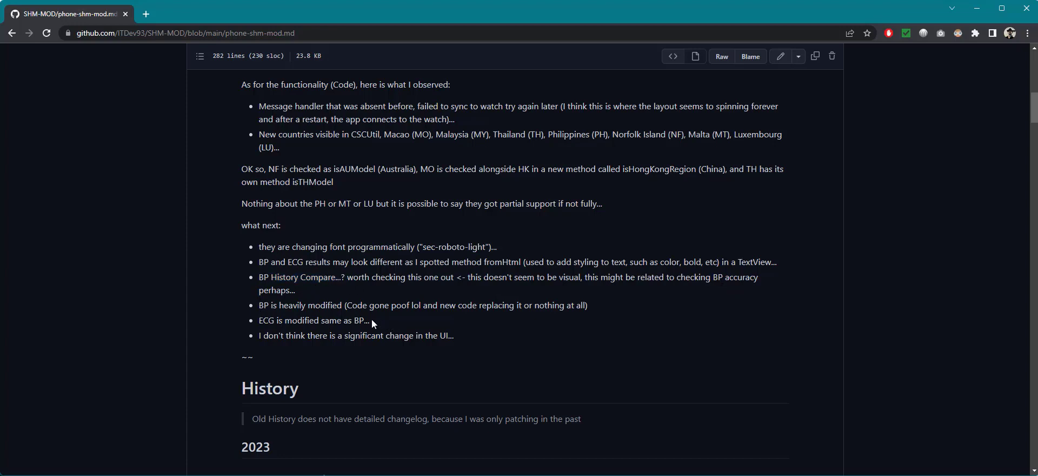
mouse_move(362, 287)
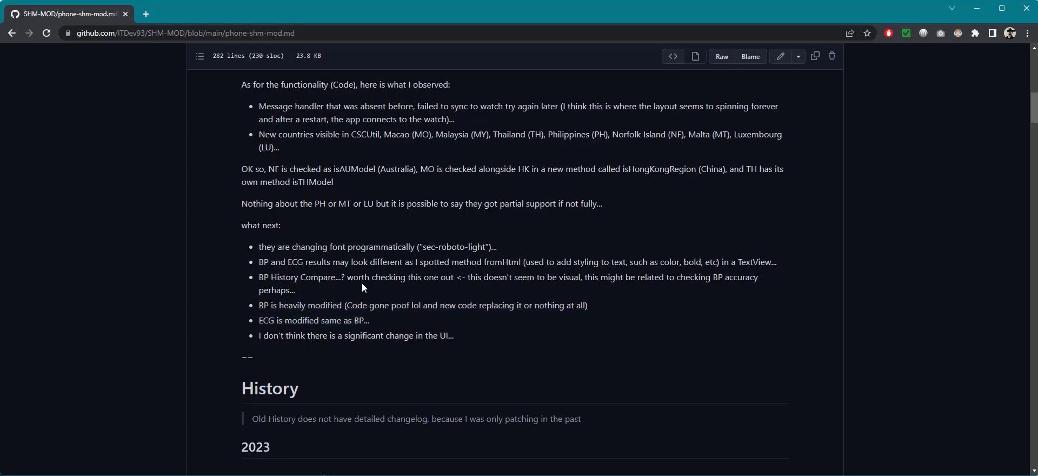
mouse_move(397, 316)
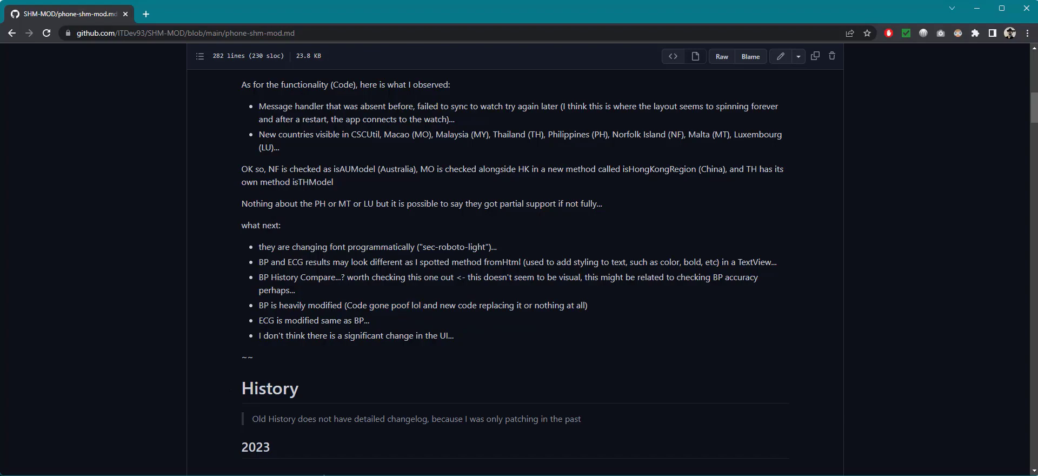
mouse_move(370, 216)
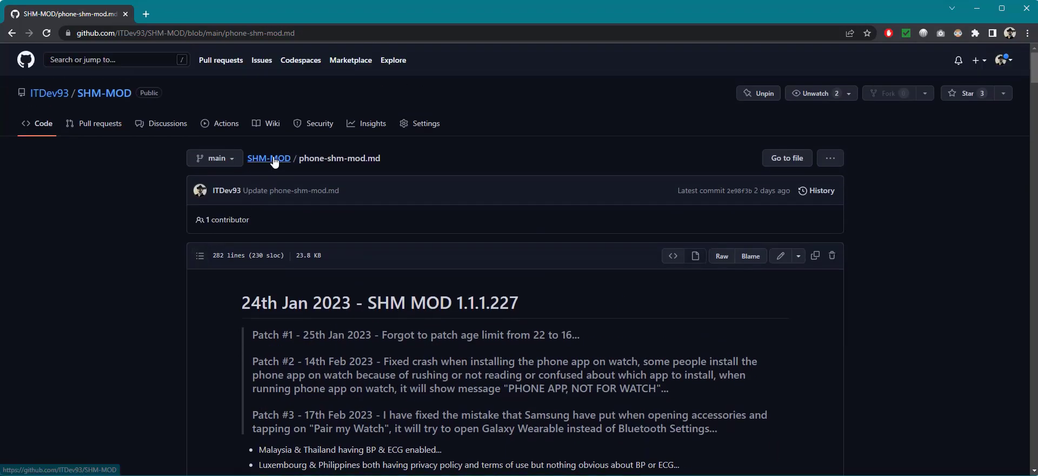
Return to the SHM-MOD repo, open watch-shm-mod.md and read the 13th Feb 2023 watch notes
left_click(269, 158)
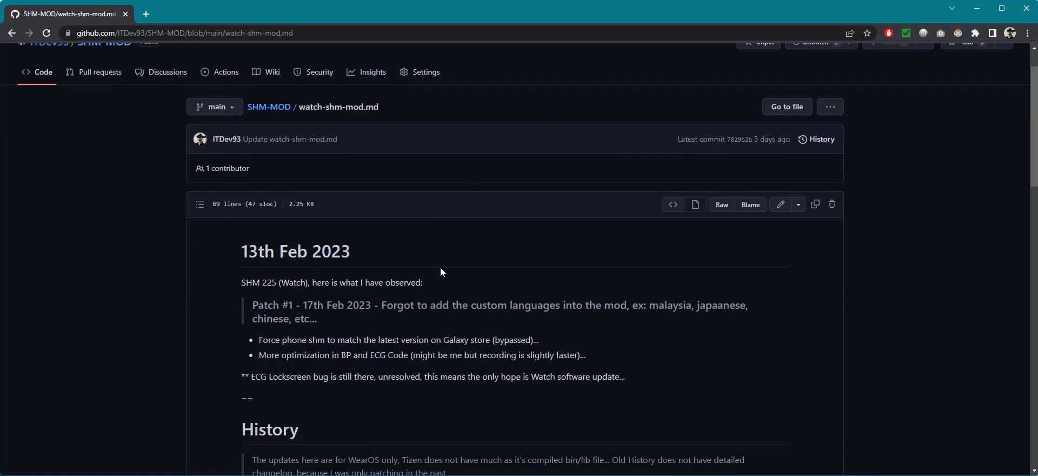
scroll("down", 3)
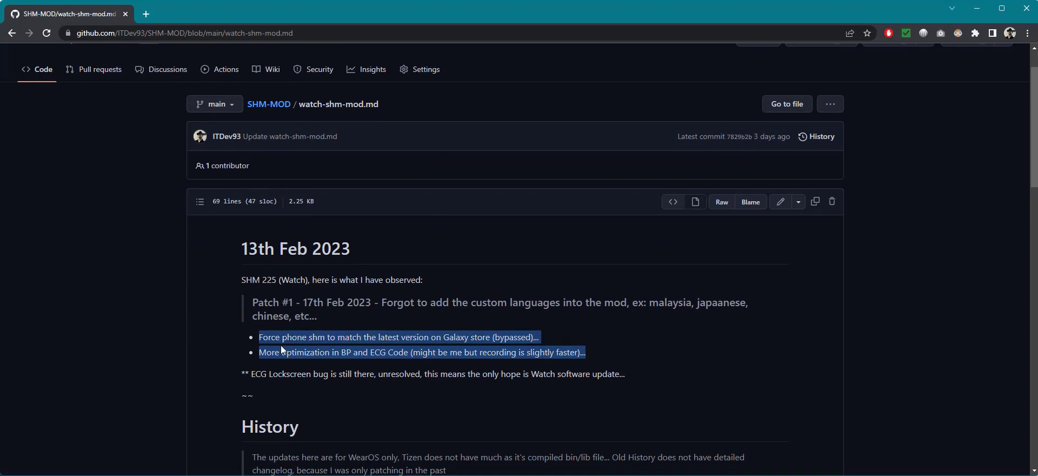
left_click(281, 349)
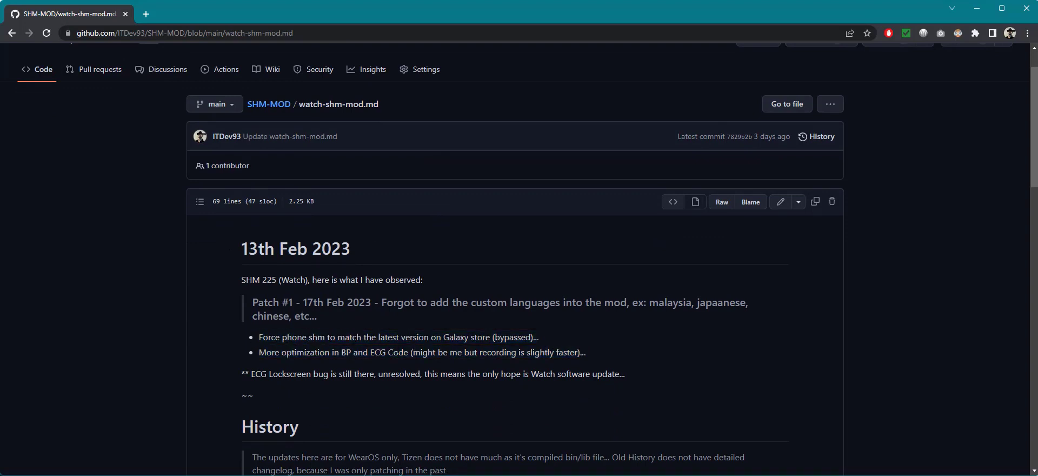
mouse_move(432, 239)
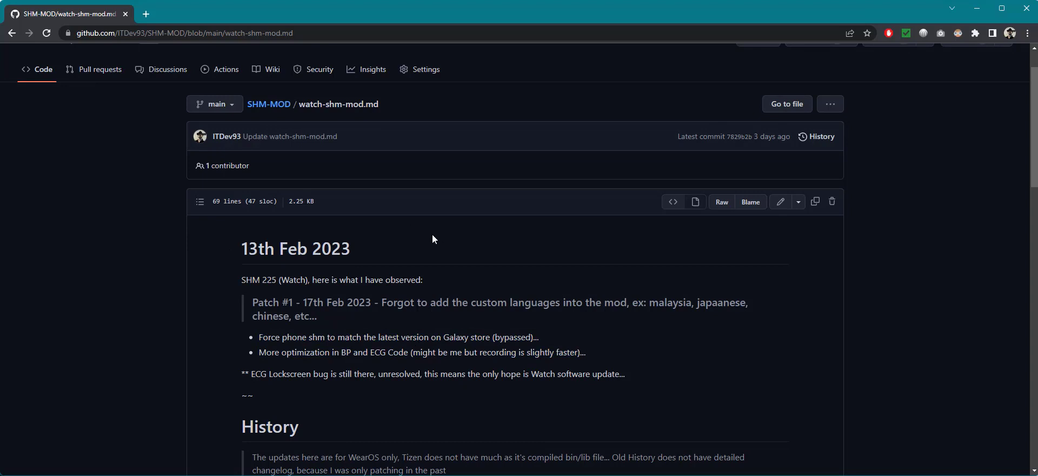
mouse_move(215, 231)
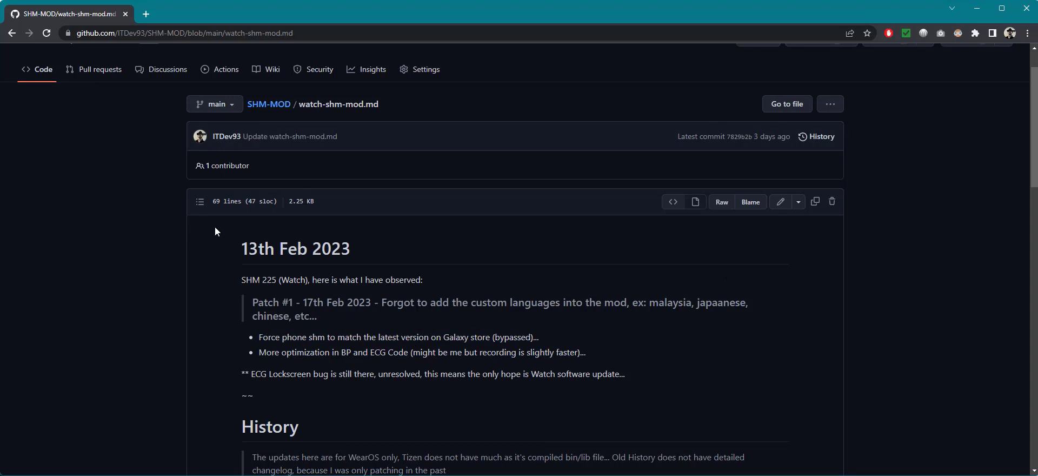
mouse_move(270, 160)
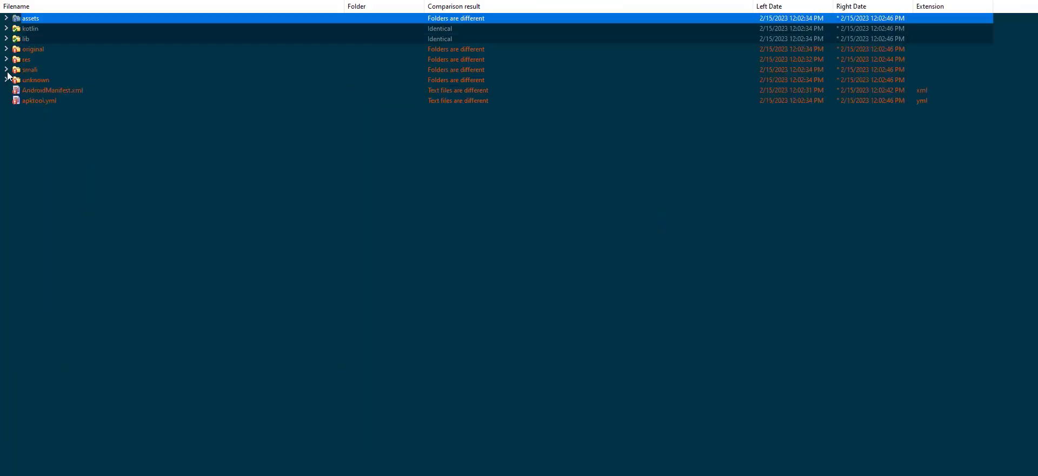
Expand smali down to shealthmonitor/util and compare Utils.smali, revealing the new sendWatchAppUpdateIntent method
left_click(6, 69)
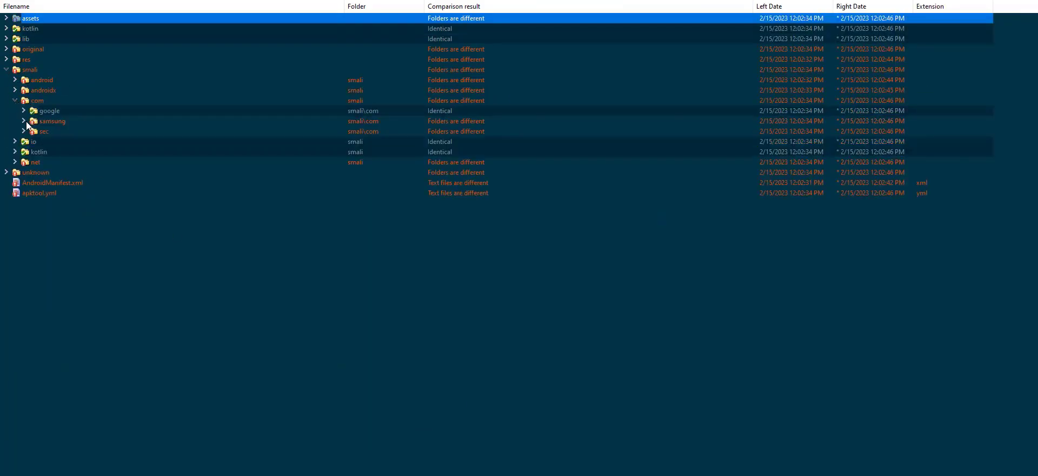
left_click(23, 121)
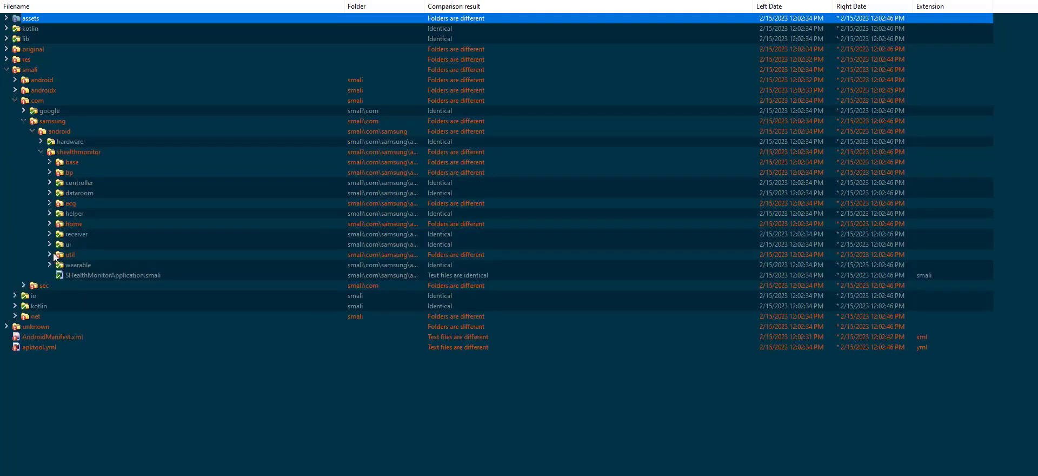
left_click(49, 254)
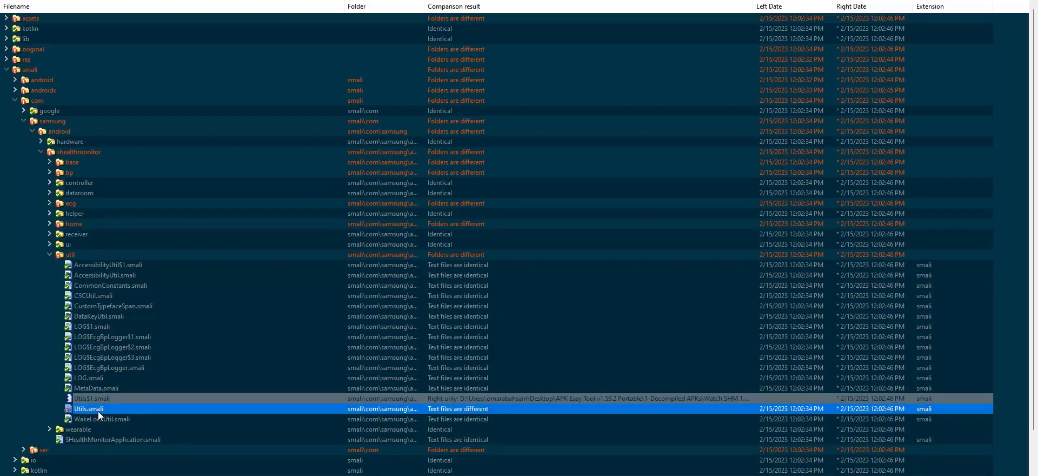
double_click(88, 408)
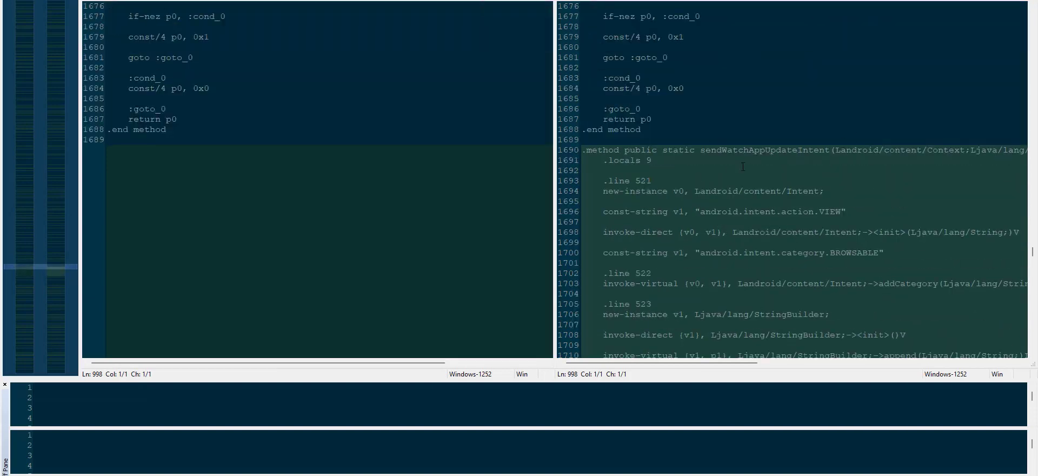
mouse_move(773, 172)
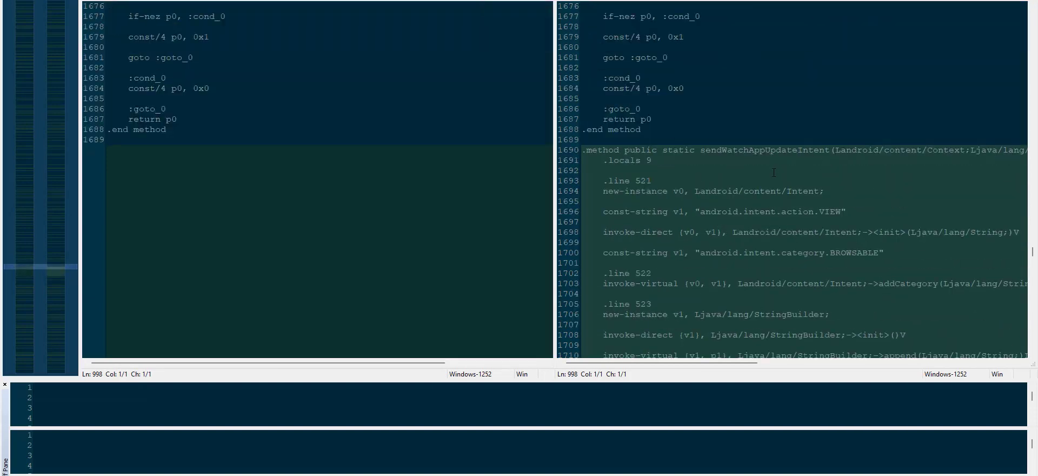
scroll("down", 3)
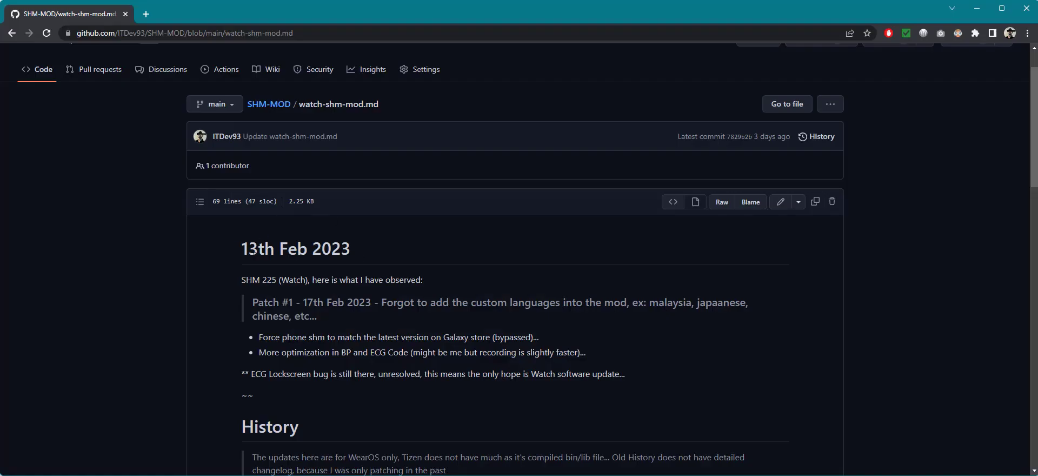
Mark the 'More optimization in BP and ECG Code' note, return to the watch comparison and collapse smali
left_click_drag(259, 352, 466, 351)
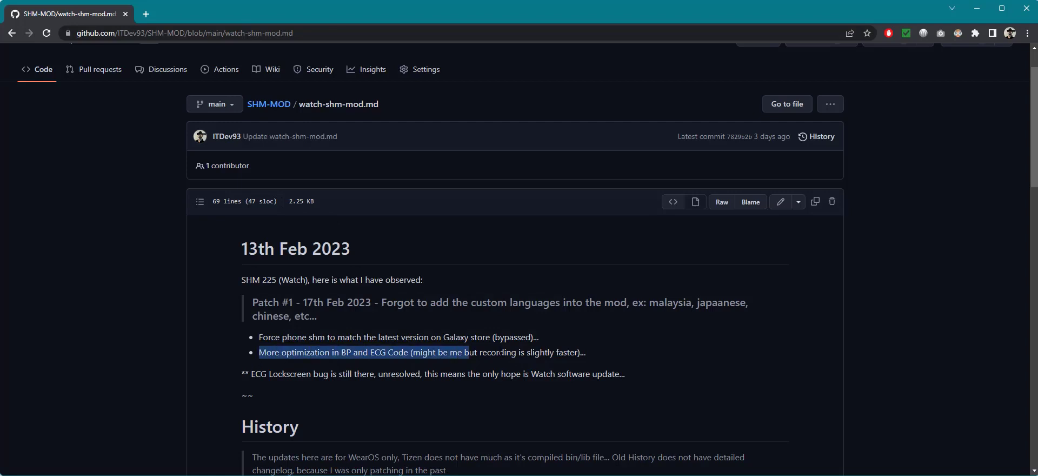
left_click(615, 345)
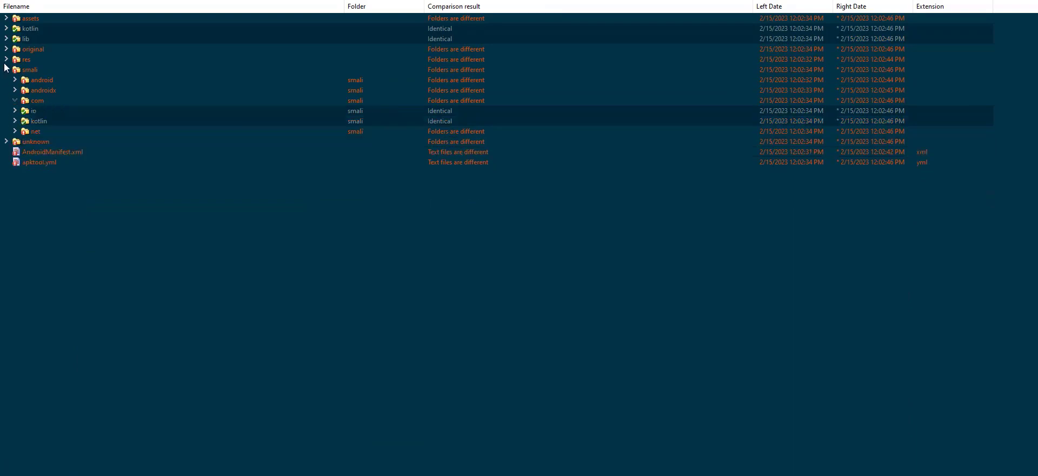
left_click(14, 70)
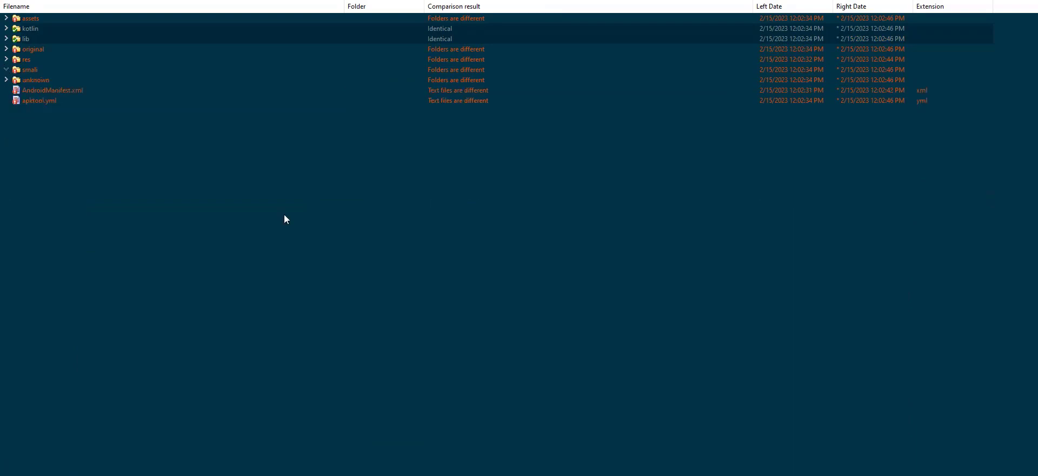